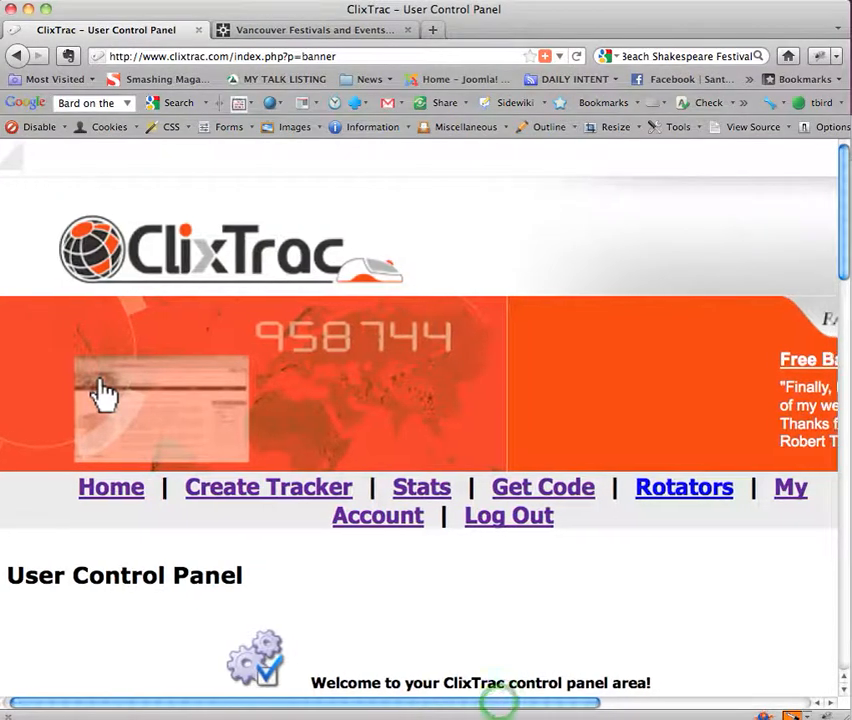
Switch from the ClixTrac control panel to the Vancouver Festivals and Events listings page.
{"action": "scroll", "scroll_direction": "right", "scroll_amount": 3}
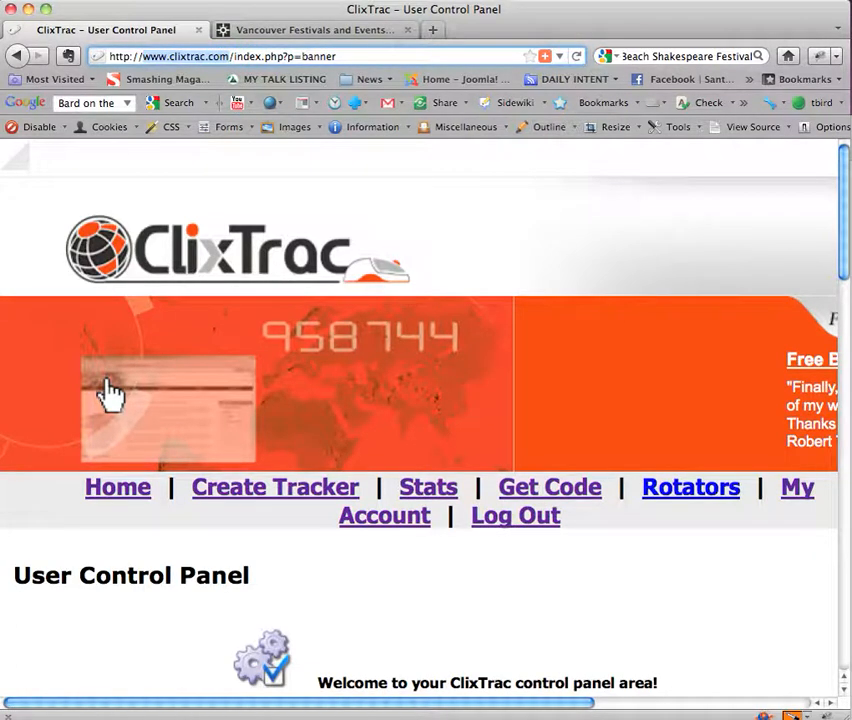
{"action": "left_click", "coordinate": [315, 29]}
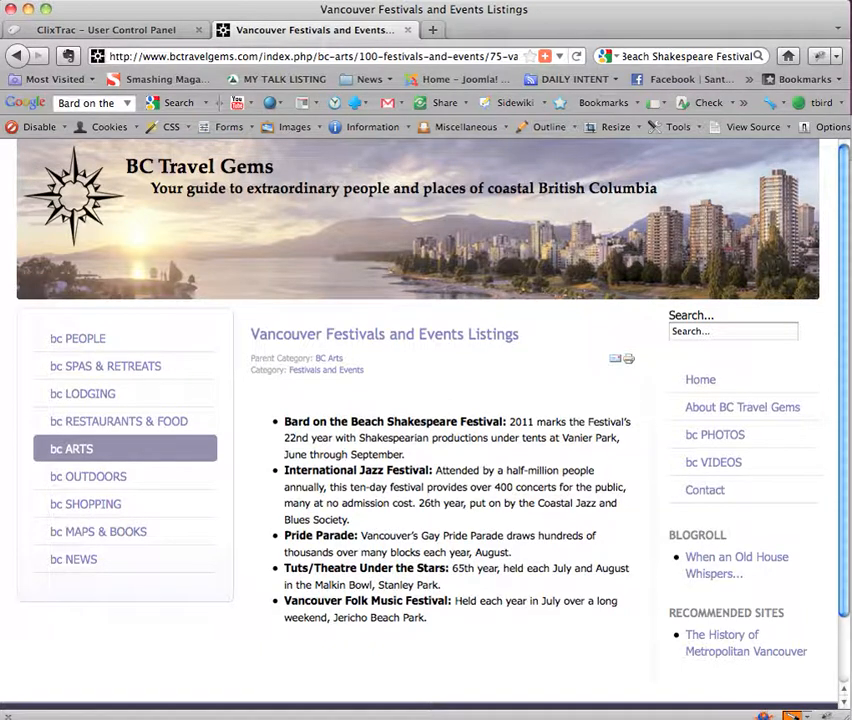
Open links.txt in TextEdit, showing the Anthropology Museum and Bard on the Beach URLs.
{"action": "double_click", "coordinate": [300, 421]}
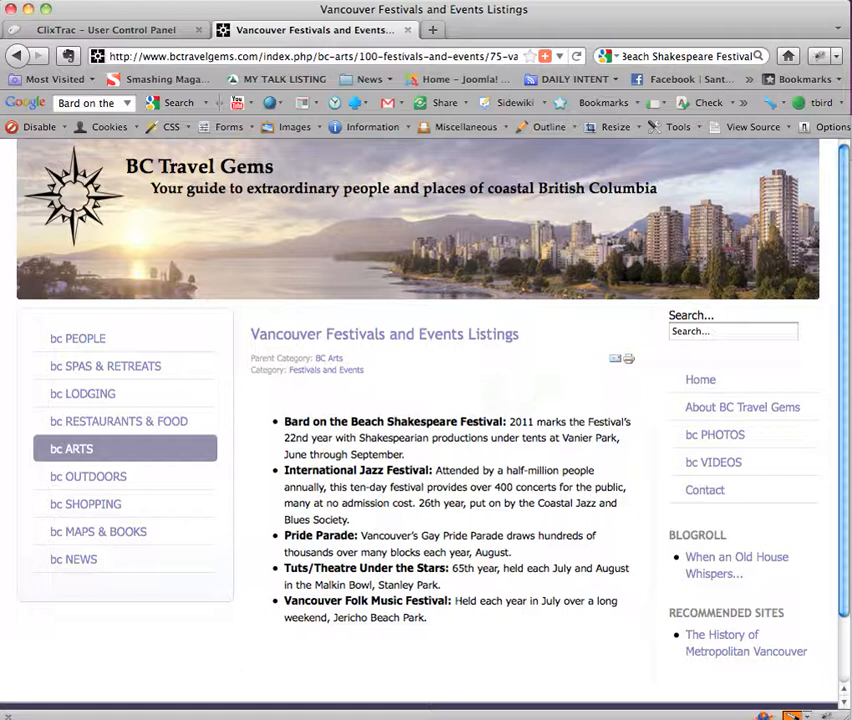
{"action": "double_click", "coordinate": [394, 421]}
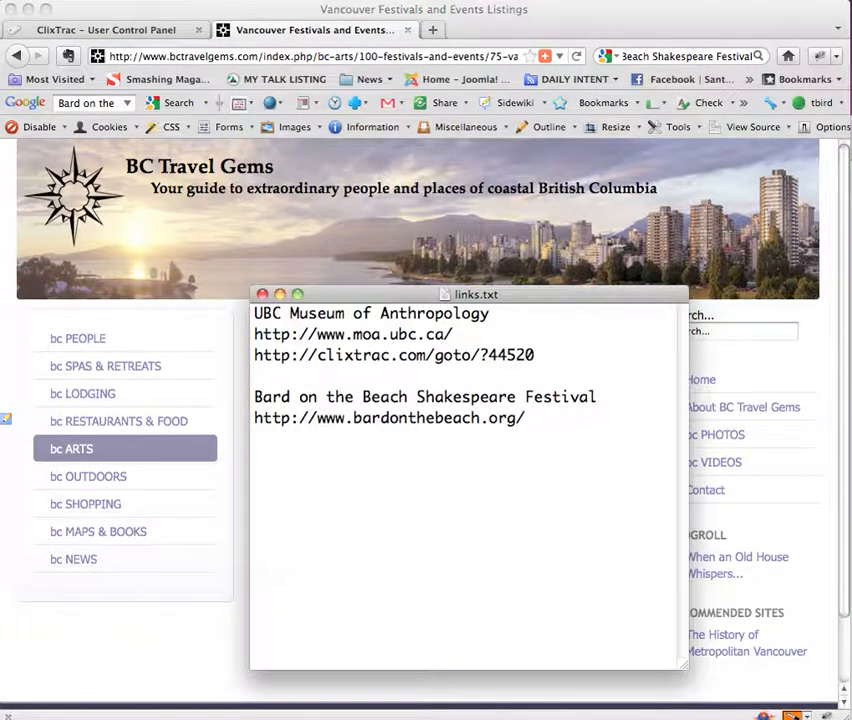
Move links.txt up-left and select the Bard on the Beach Shakespeare Festival entry.
{"action": "left_click_drag", "start_coordinate": [476, 294], "coordinate": [388, 238]}
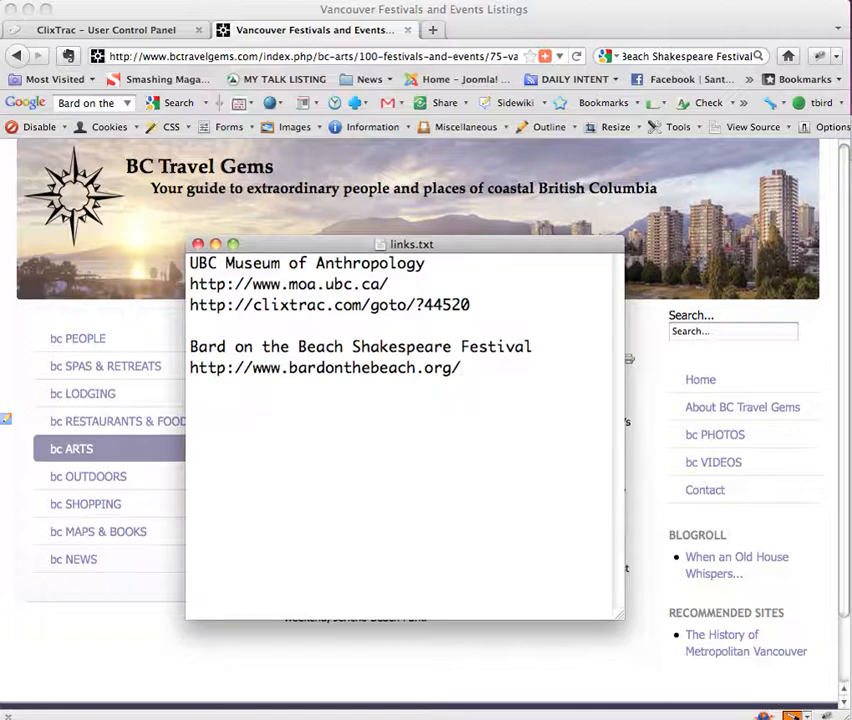
{"action": "left_click", "coordinate": [460, 367]}
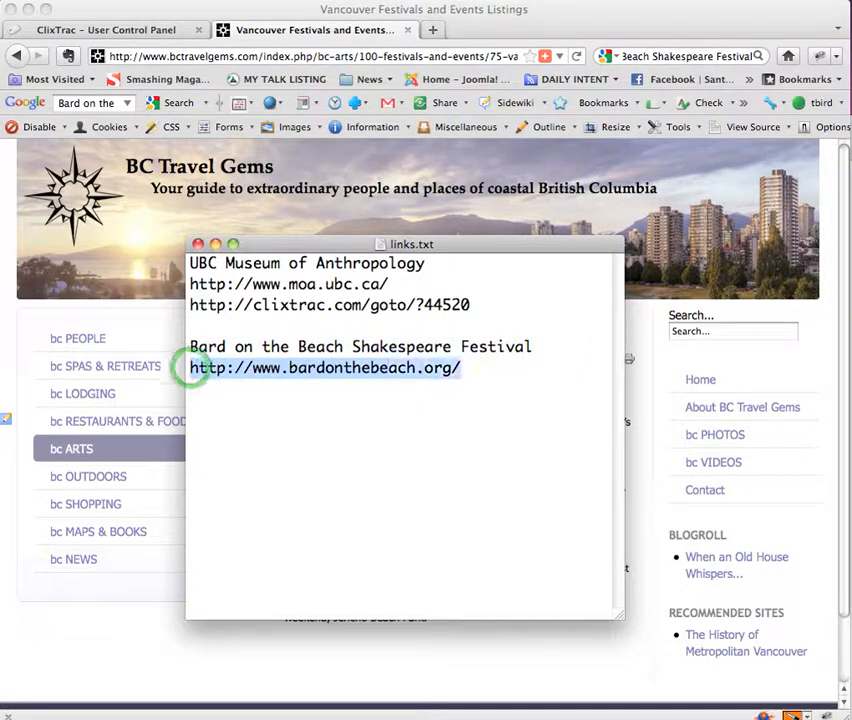
{"action": "double_click", "coordinate": [496, 346]}
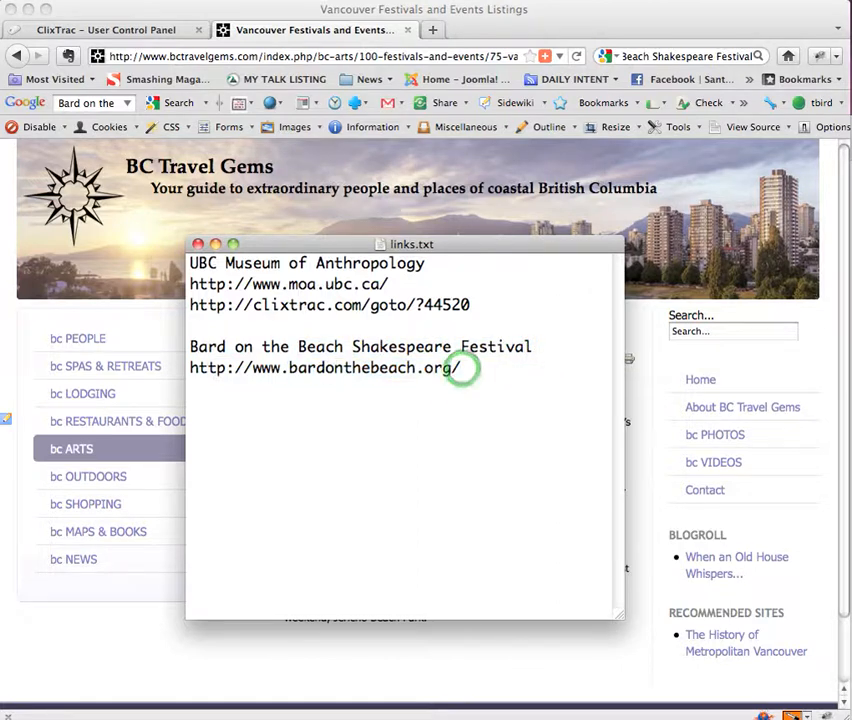
{"action": "triple_click", "coordinate": [325, 367]}
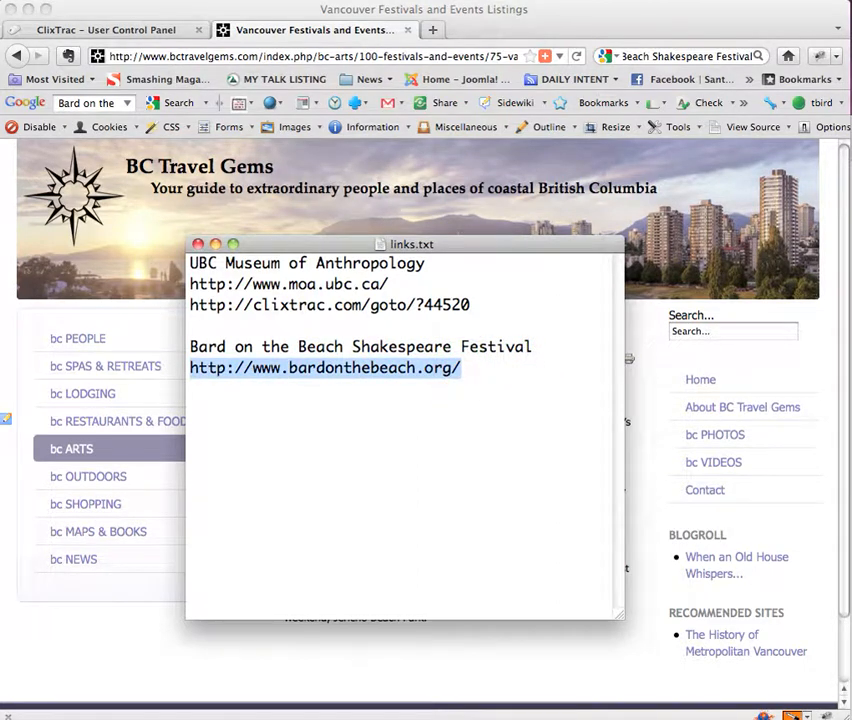
{"action": "left_click", "coordinate": [330, 305]}
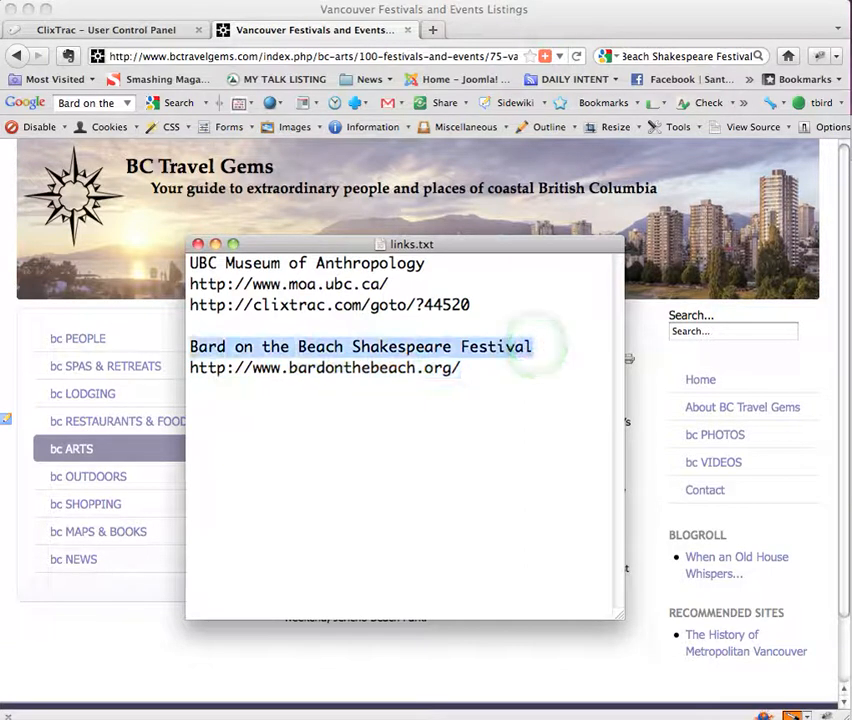
Copy the Bard on the Beach festival name and return to the ClixTrac User Control Panel.
{"action": "right_click", "coordinate": [360, 346]}
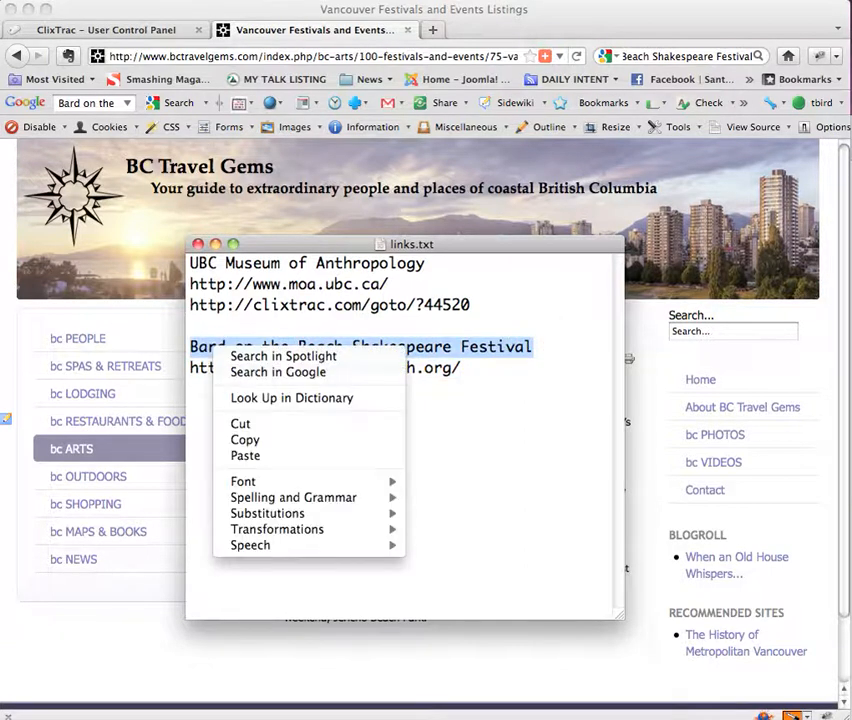
{"action": "left_click", "coordinate": [244, 440]}
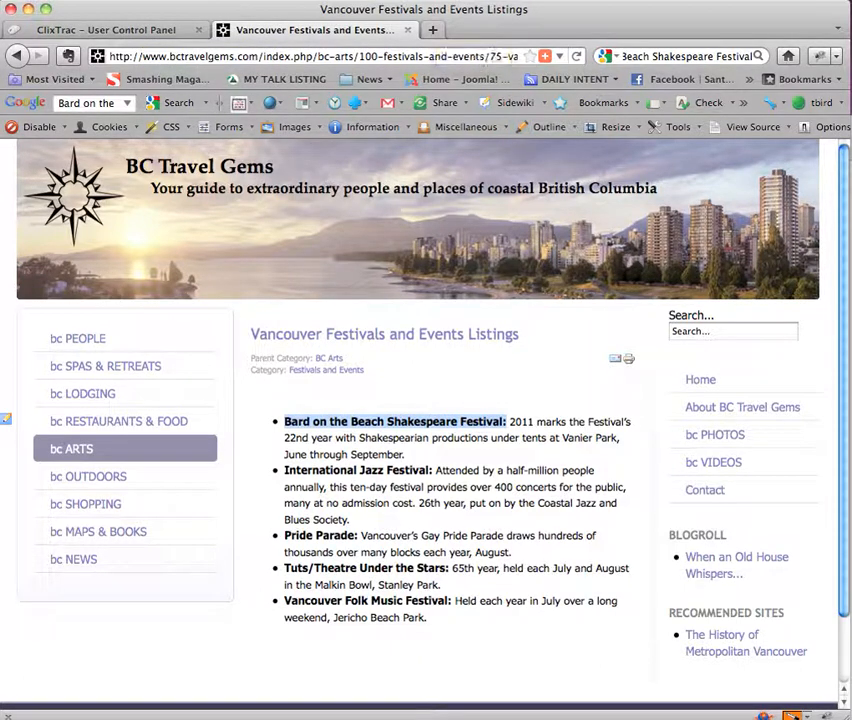
{"action": "left_click", "coordinate": [105, 29]}
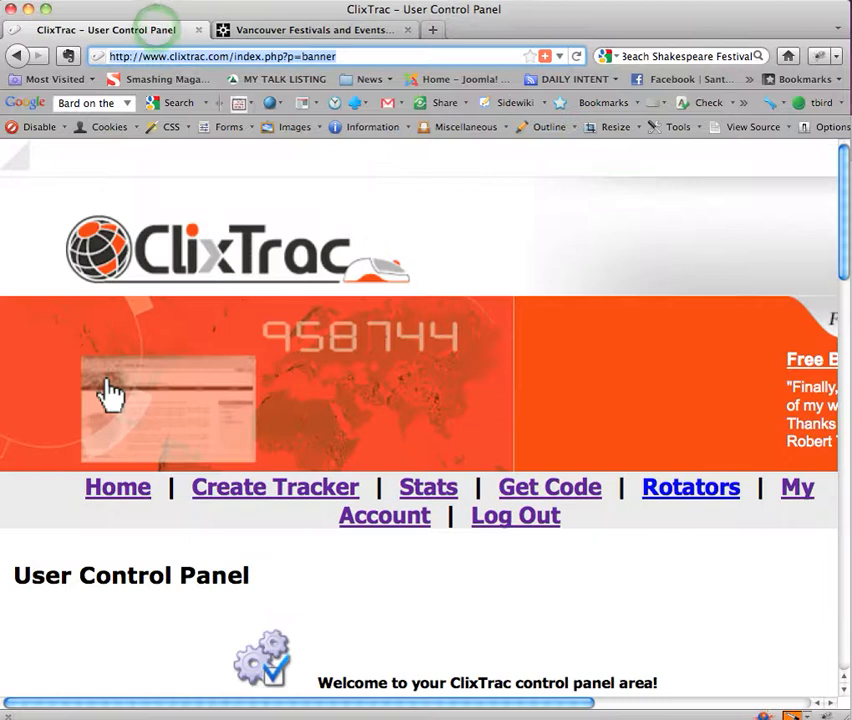
{"action": "left_click", "coordinate": [312, 29]}
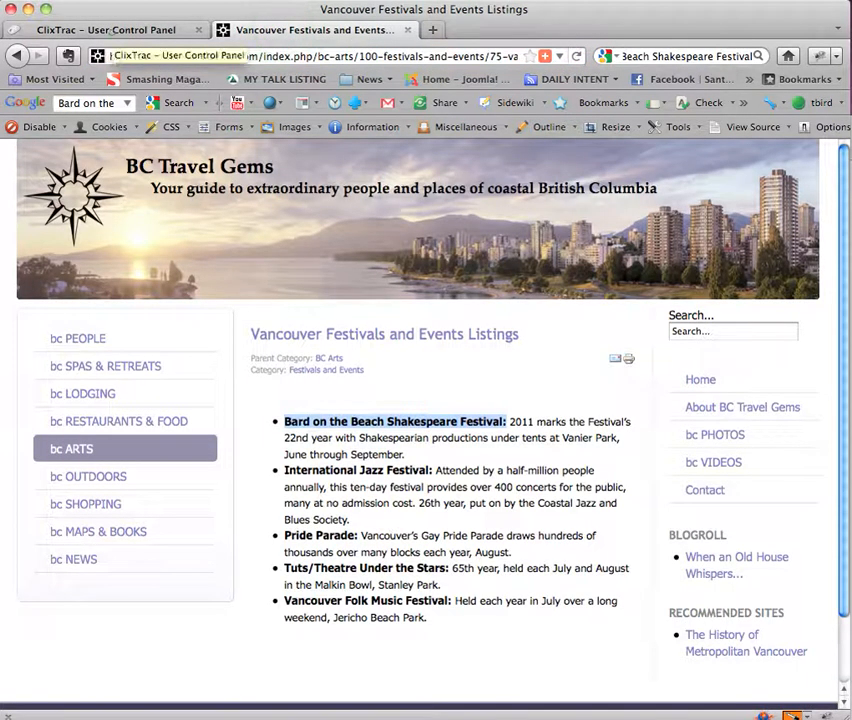
{"action": "left_click", "coordinate": [105, 29]}
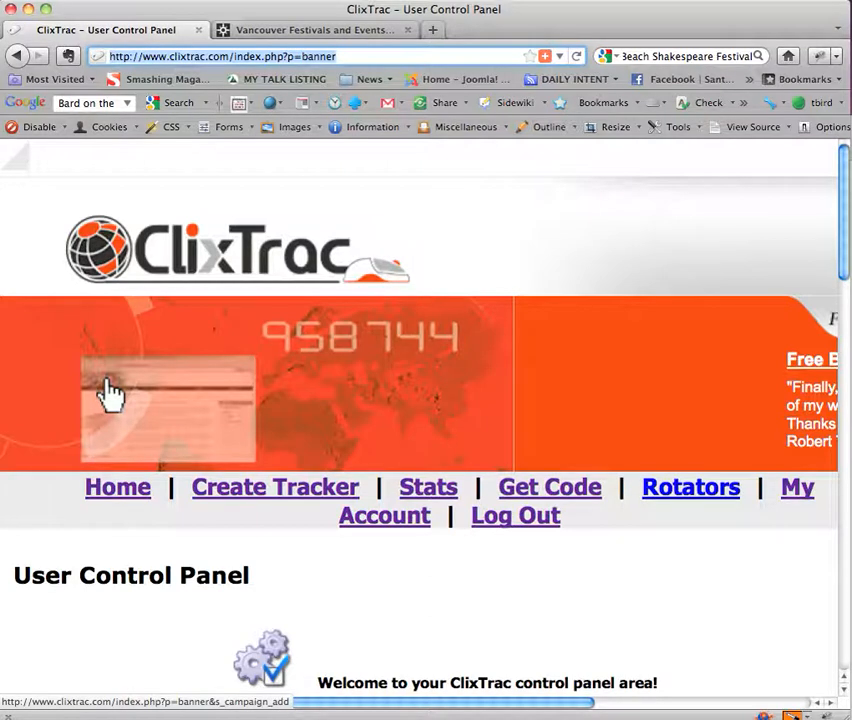
Begin a new tracker and choose the existing Free clicks campaign.
{"action": "left_click", "coordinate": [274, 487]}
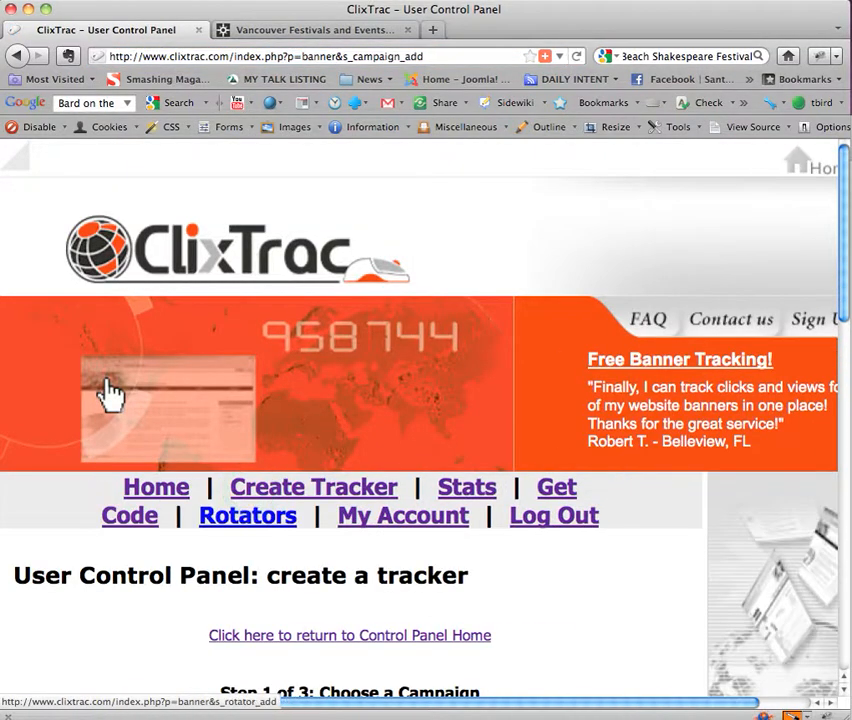
{"action": "scroll", "scroll_direction": "down", "scroll_amount": 3}
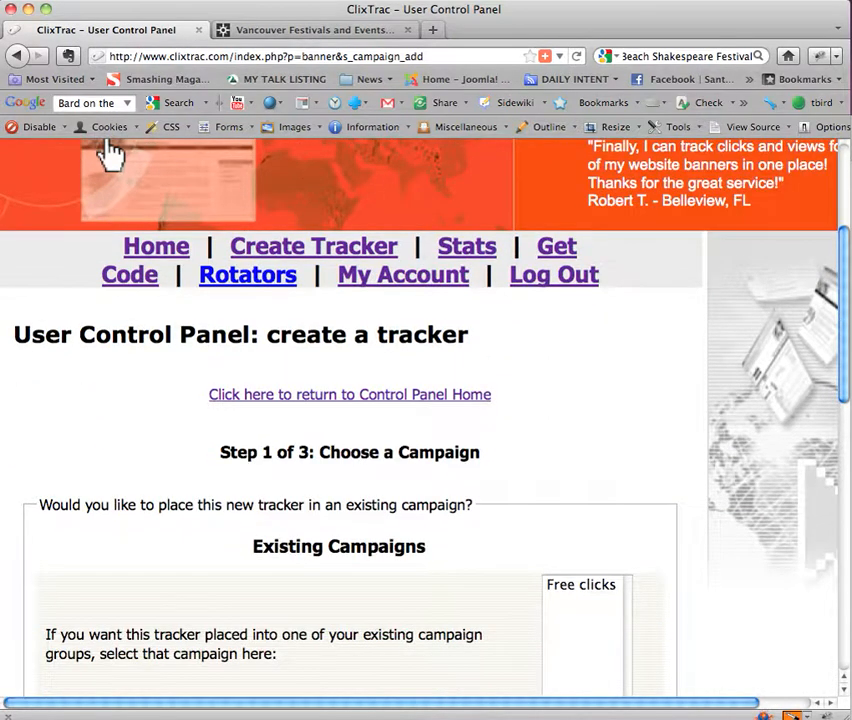
{"action": "scroll", "scroll_direction": "down", "scroll_amount": 3}
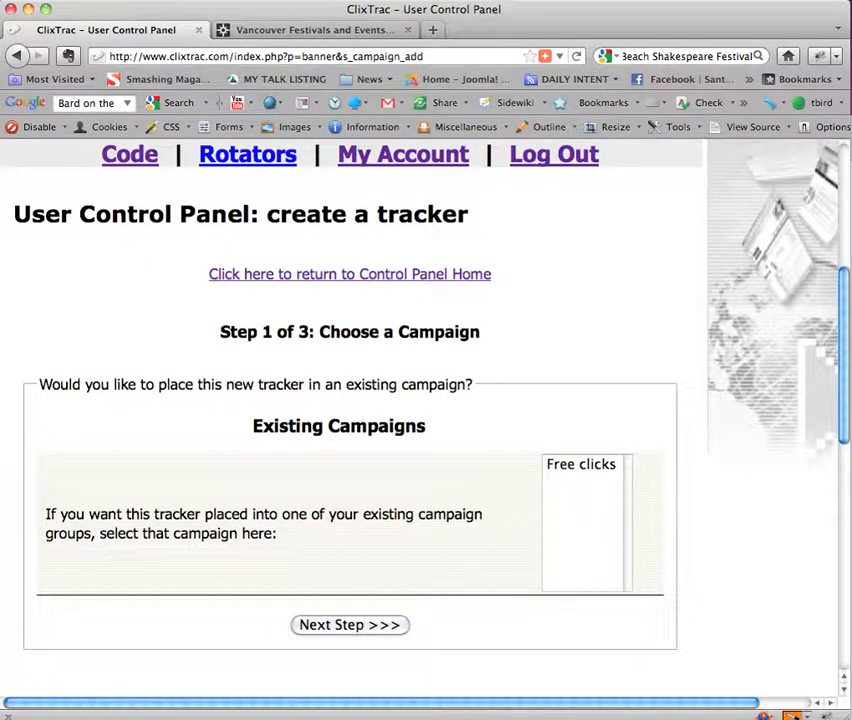
{"action": "left_click", "coordinate": [580, 463]}
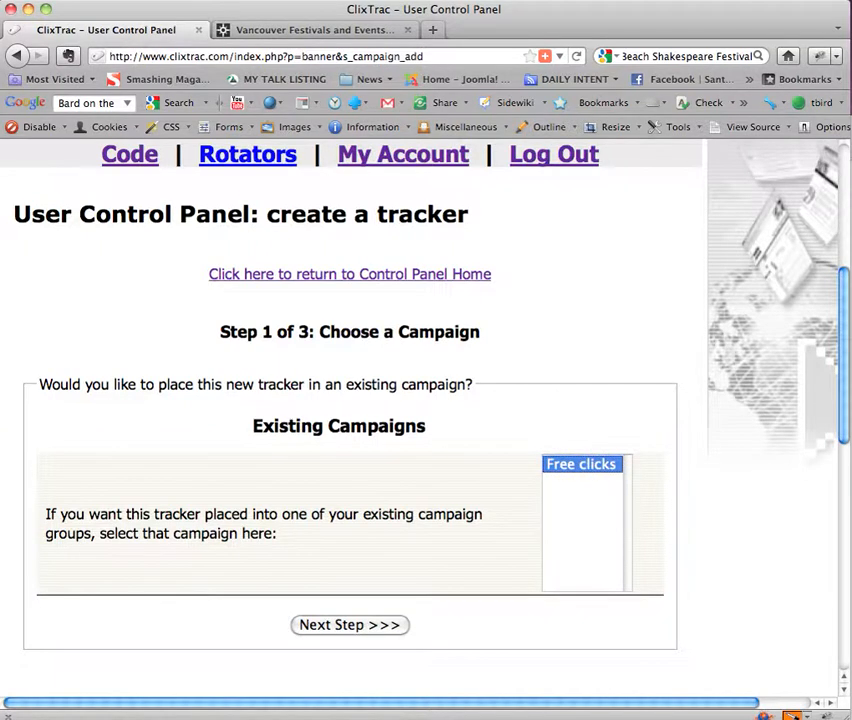
{"action": "scroll", "scroll_direction": "down", "scroll_amount": 3}
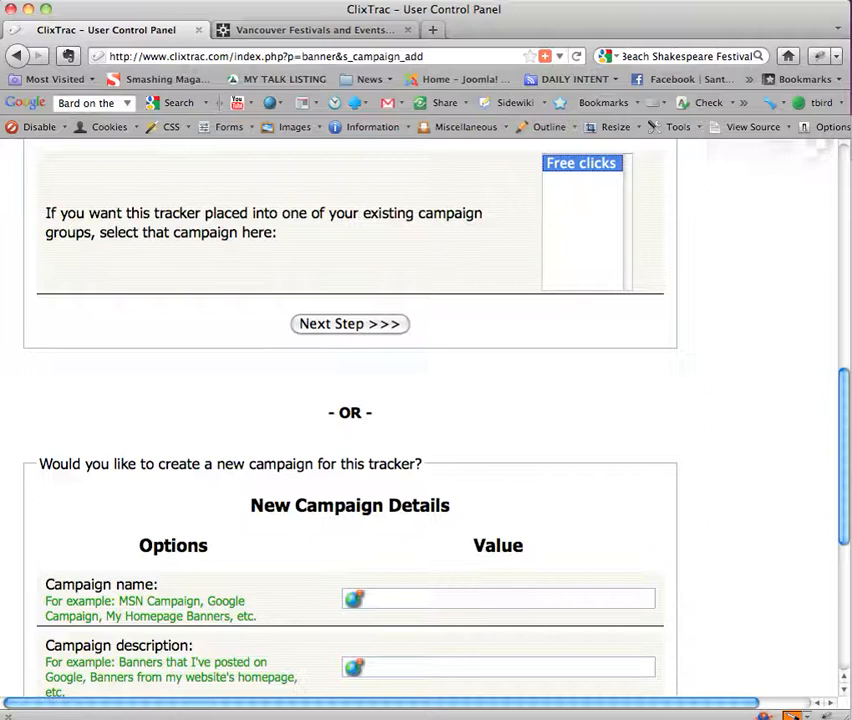
{"action": "left_click", "coordinate": [497, 598]}
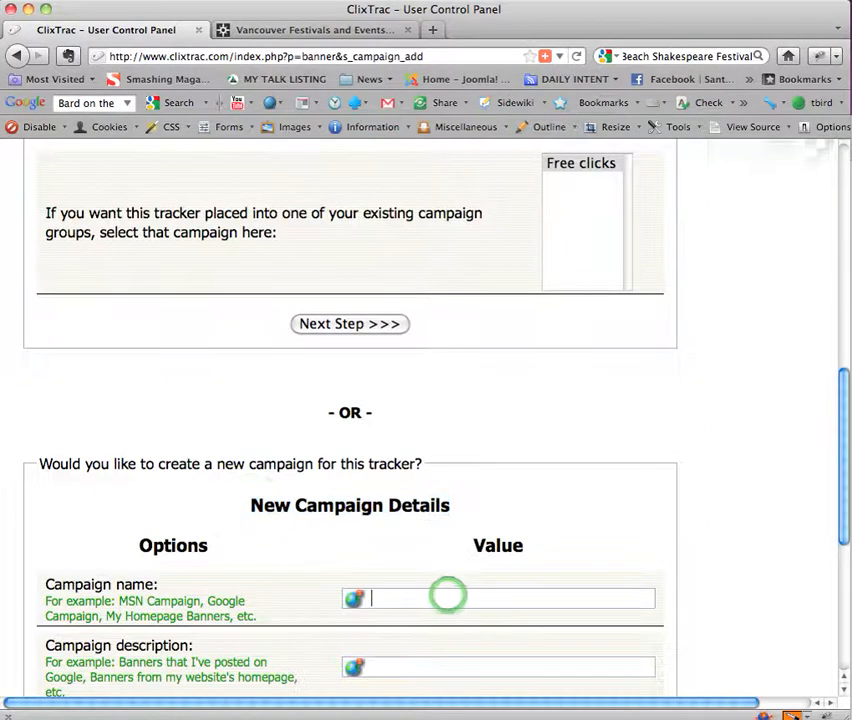
Continue with the Free clicks campaign to Step 2, the tracker type choice.
{"action": "scroll", "scroll_direction": "down", "scroll_amount": 3}
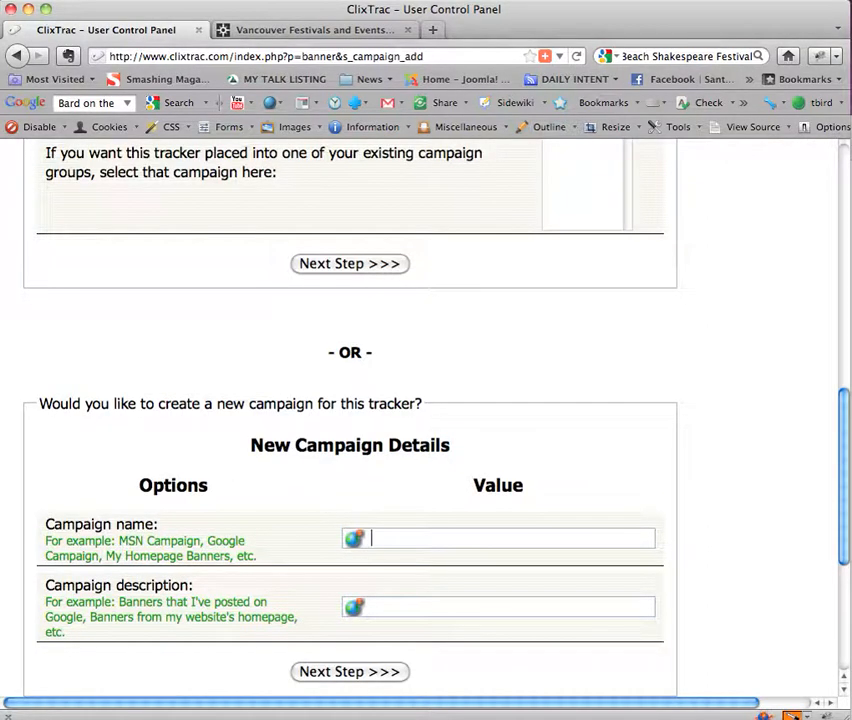
{"action": "scroll", "scroll_direction": "up", "scroll_amount": 3}
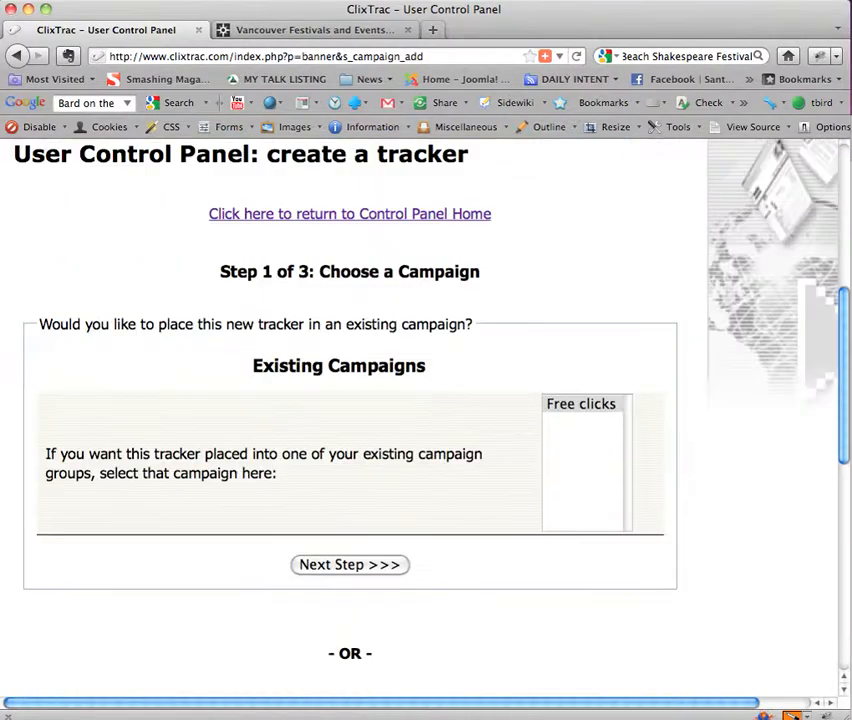
{"action": "left_click", "coordinate": [581, 403]}
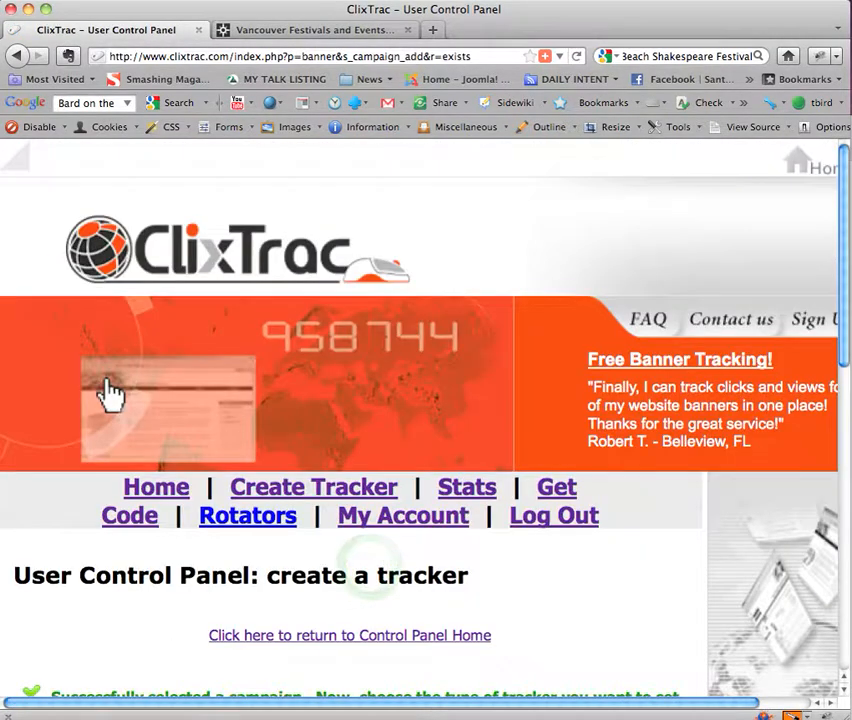
{"action": "scroll", "scroll_direction": "down", "scroll_amount": 3}
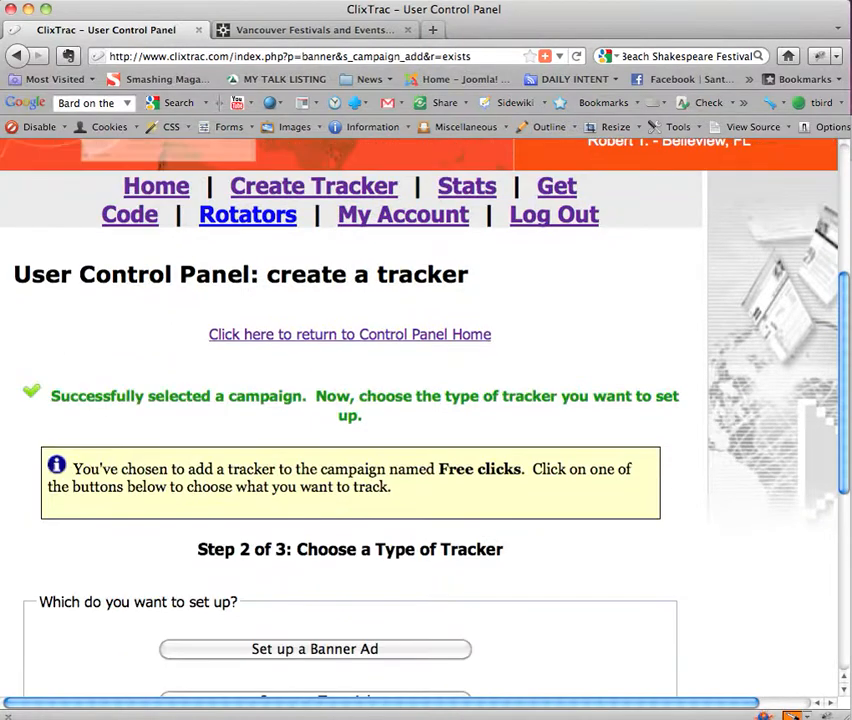
{"action": "scroll", "scroll_direction": "down", "scroll_amount": 3}
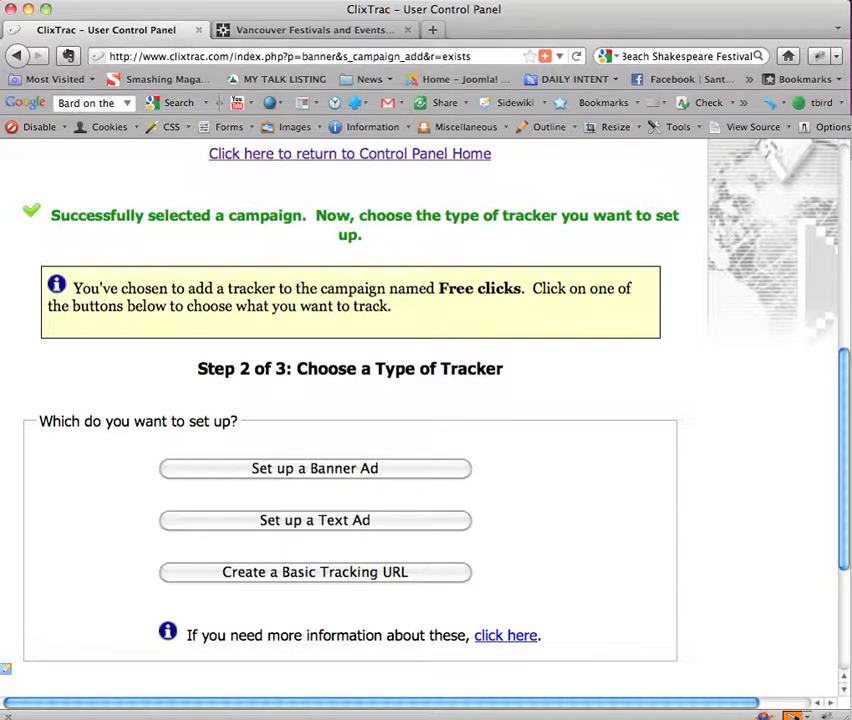
Choose a basic tracking URL and paste Bard on the Beach Shakespeare Festival as its description.
{"action": "left_click", "coordinate": [315, 571]}
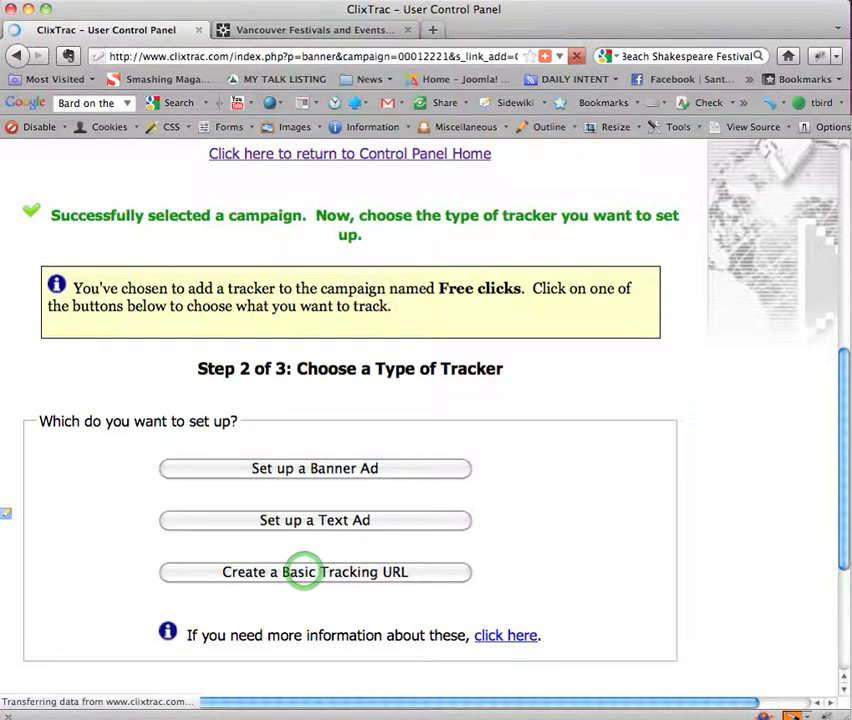
{"action": "left_click", "coordinate": [315, 571]}
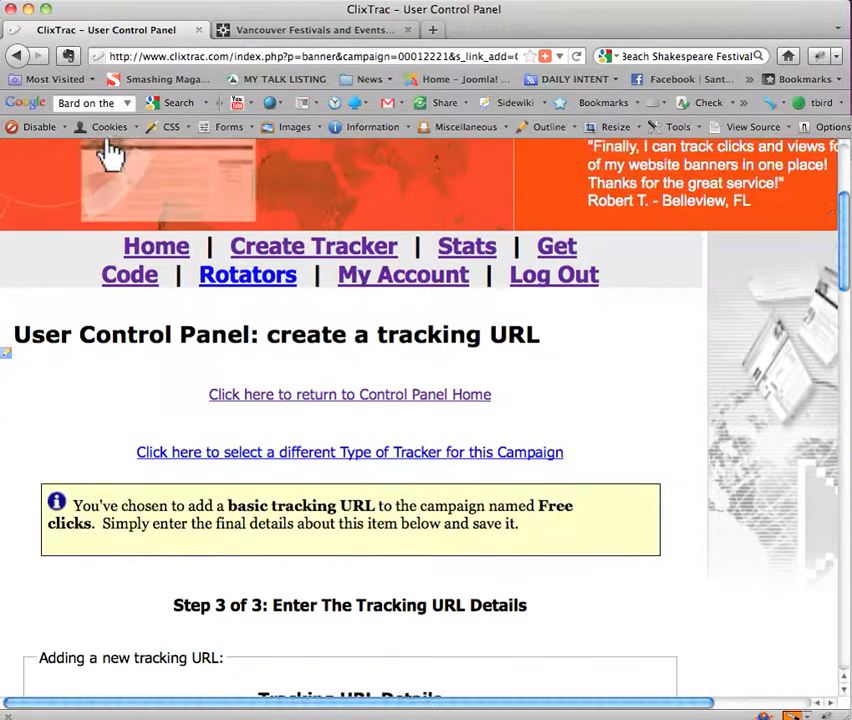
{"action": "scroll", "scroll_direction": "down", "scroll_amount": 3}
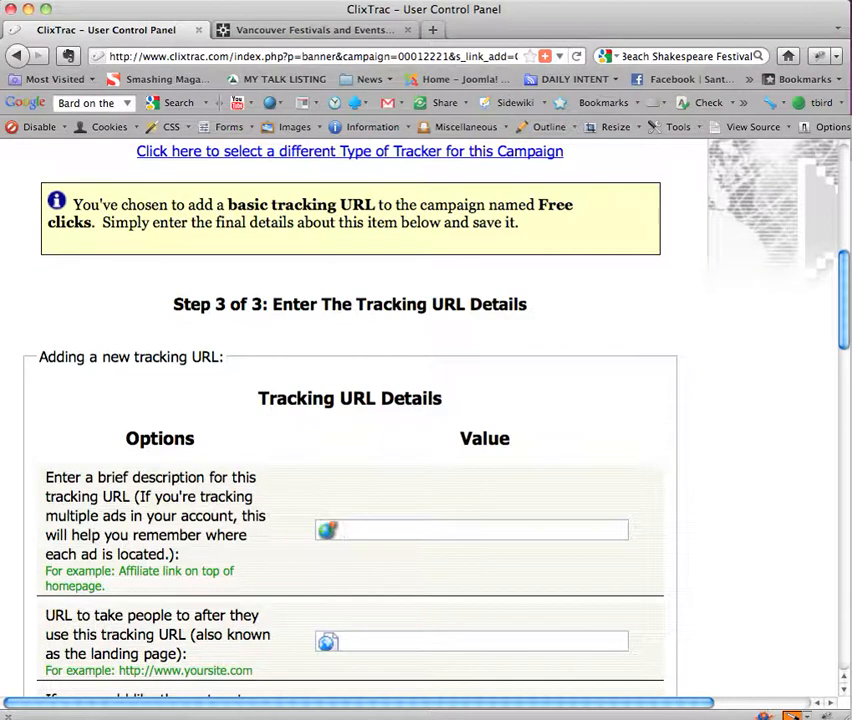
{"action": "right_click", "coordinate": [470, 530]}
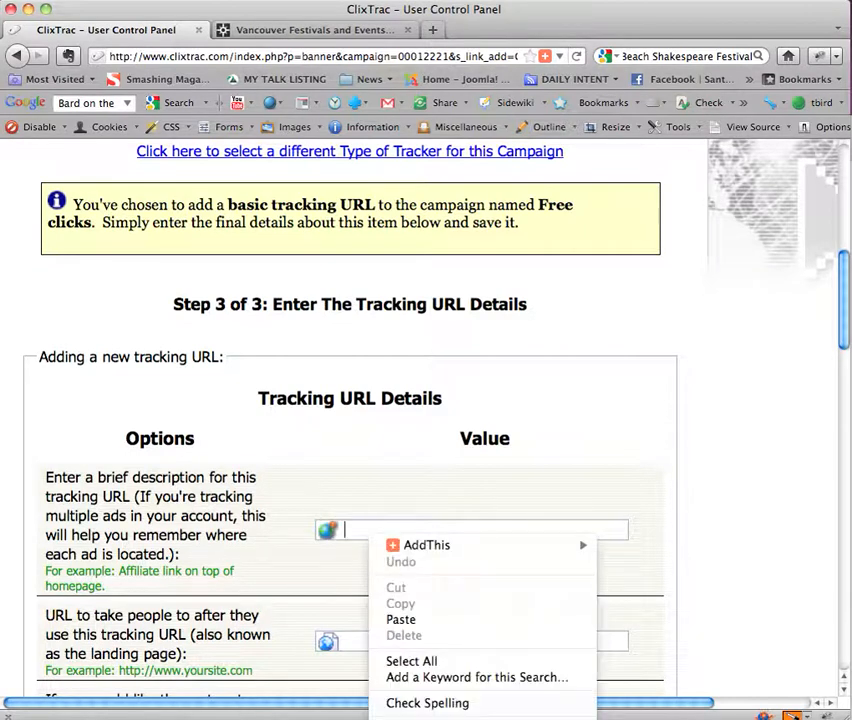
{"action": "left_click", "coordinate": [401, 619]}
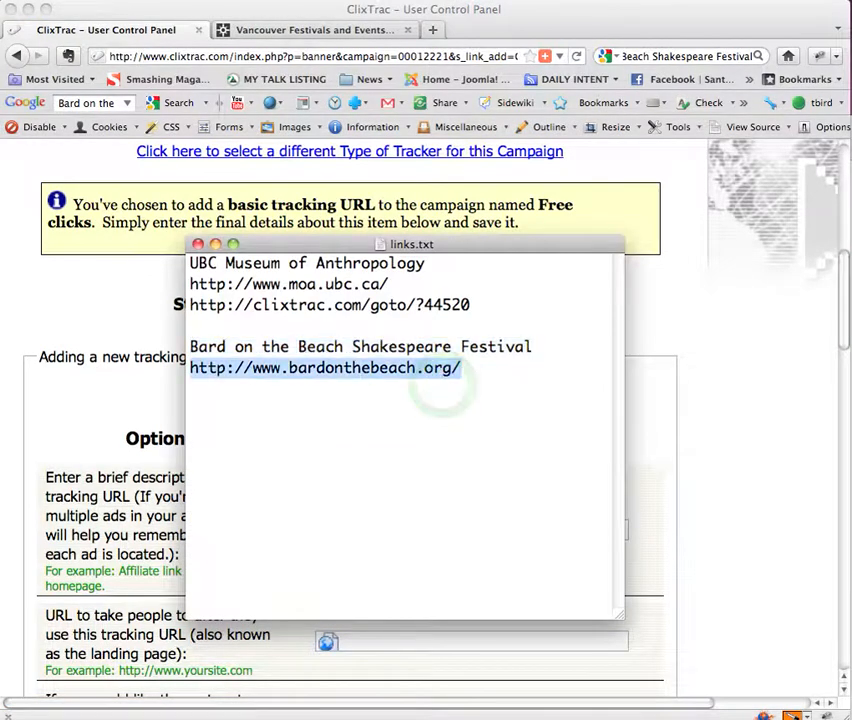
{"action": "right_click", "coordinate": [325, 367]}
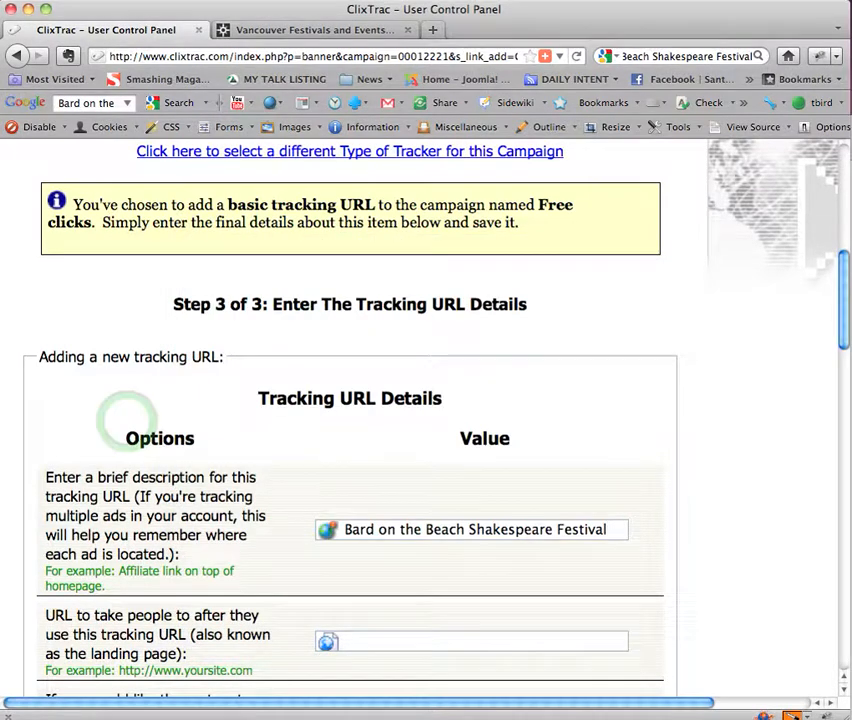
{"action": "right_click", "coordinate": [470, 641]}
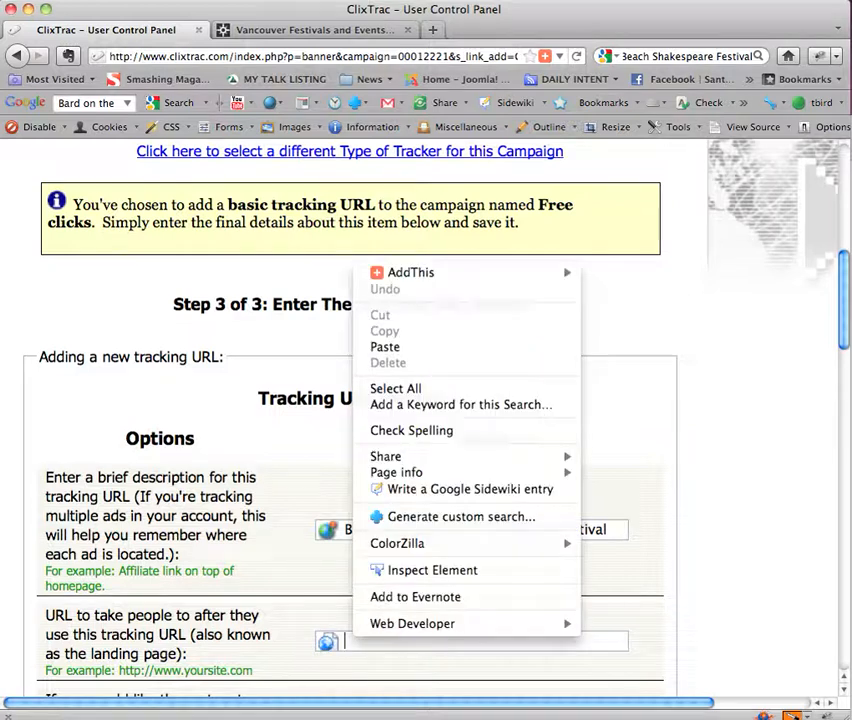
{"action": "mouse_move", "coordinate": [461, 516]}
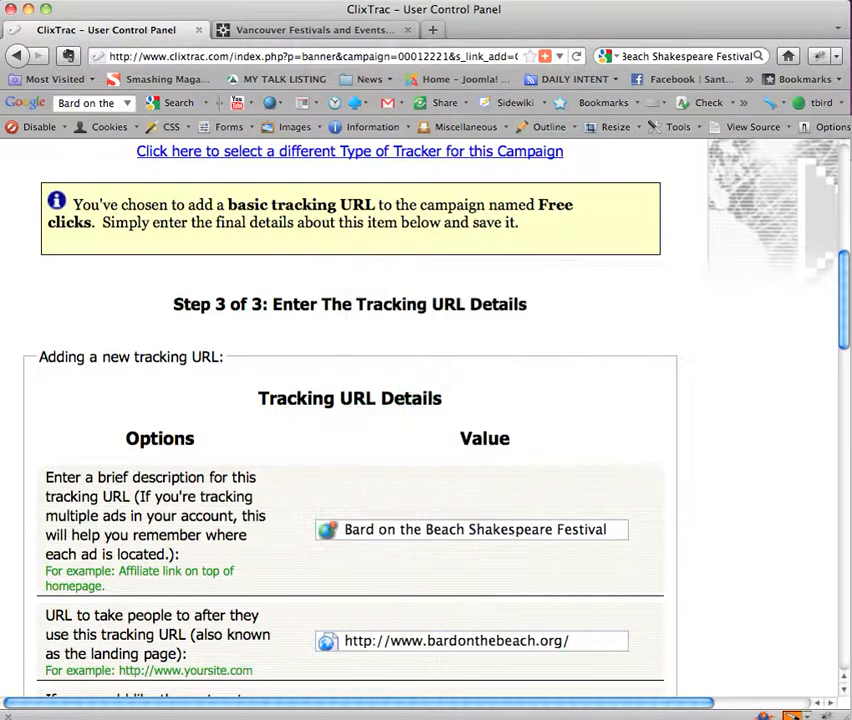
{"action": "scroll", "scroll_direction": "down", "scroll_amount": 3}
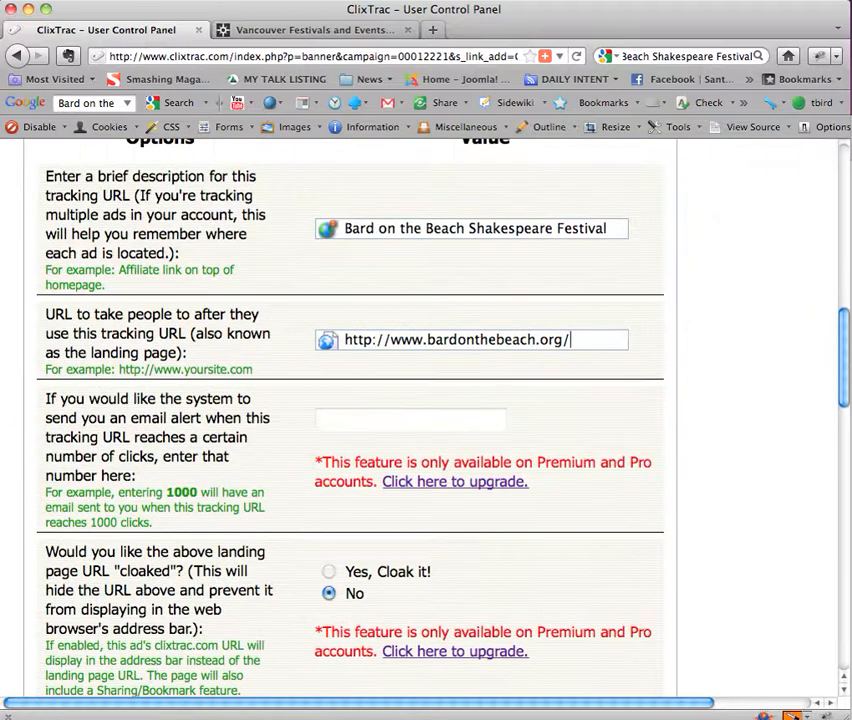
{"action": "scroll", "scroll_direction": "down", "scroll_amount": 3}
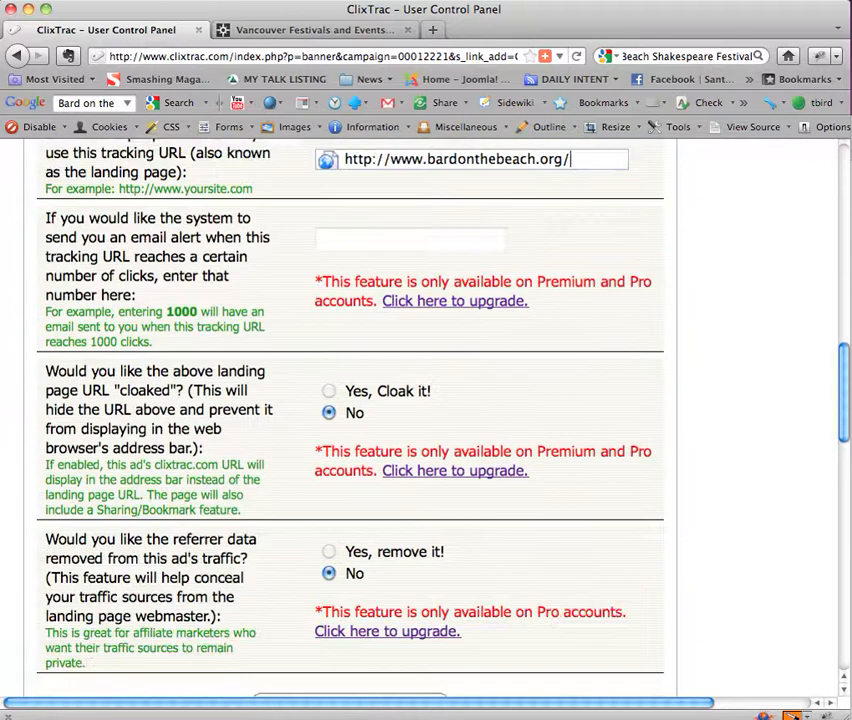
{"action": "scroll", "scroll_direction": "down", "scroll_amount": 3}
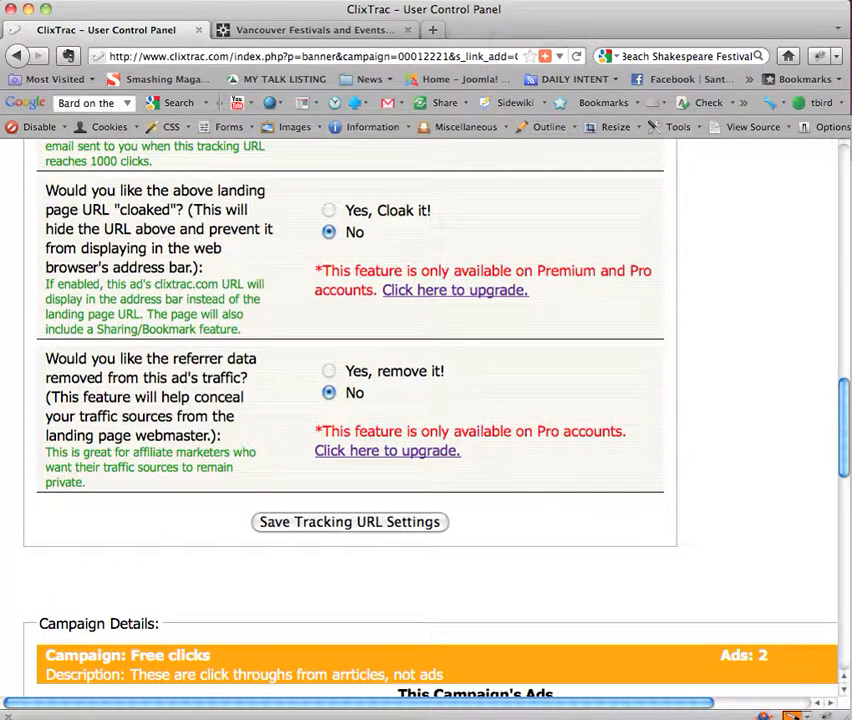
Save the tracking URL settings and copy the generated link clixtrac.com/goto/?44524.
{"action": "left_click", "coordinate": [348, 521]}
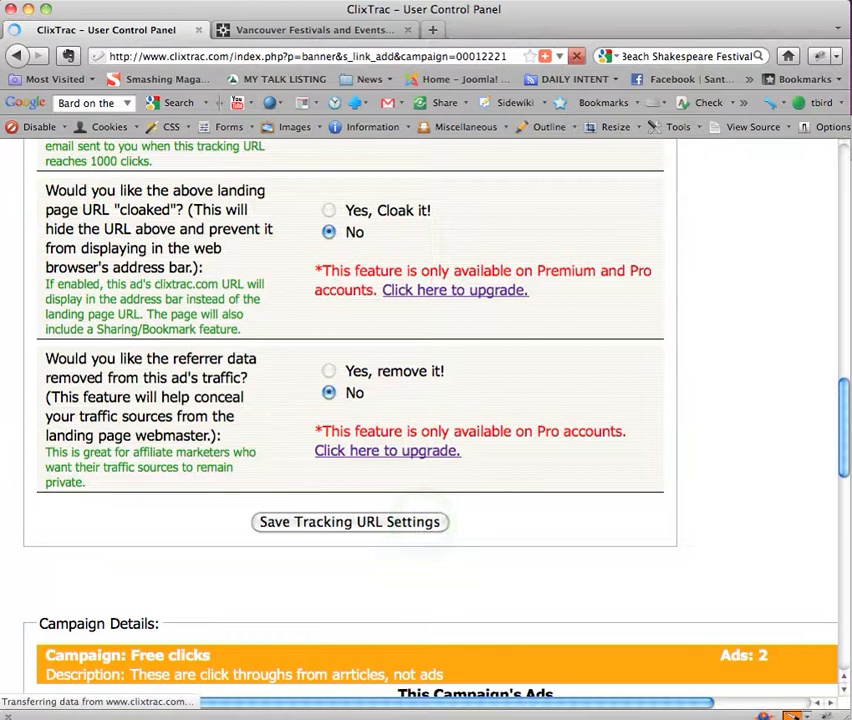
{"action": "left_click", "coordinate": [349, 521]}
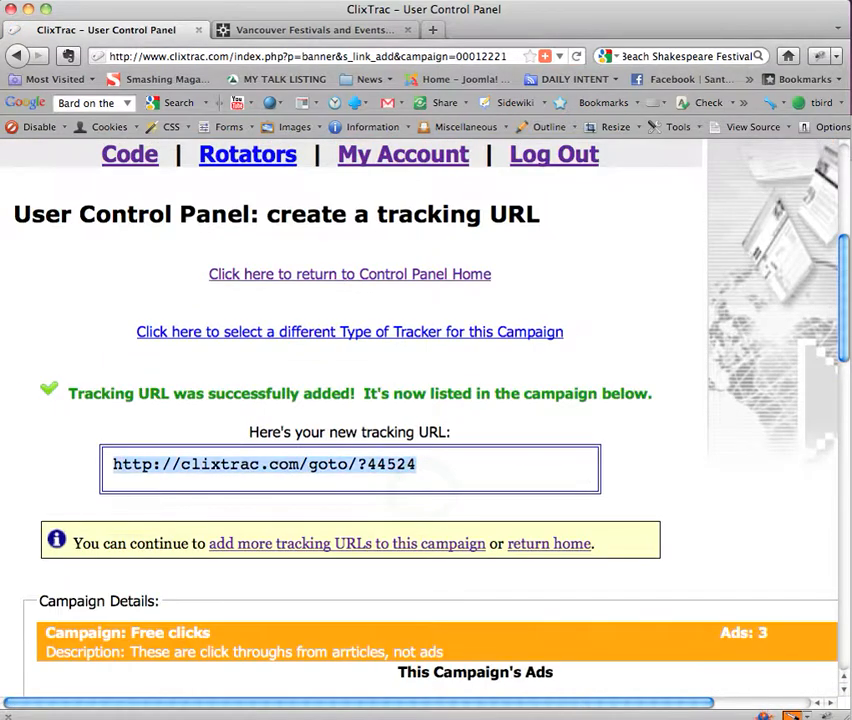
{"action": "right_click", "coordinate": [264, 464]}
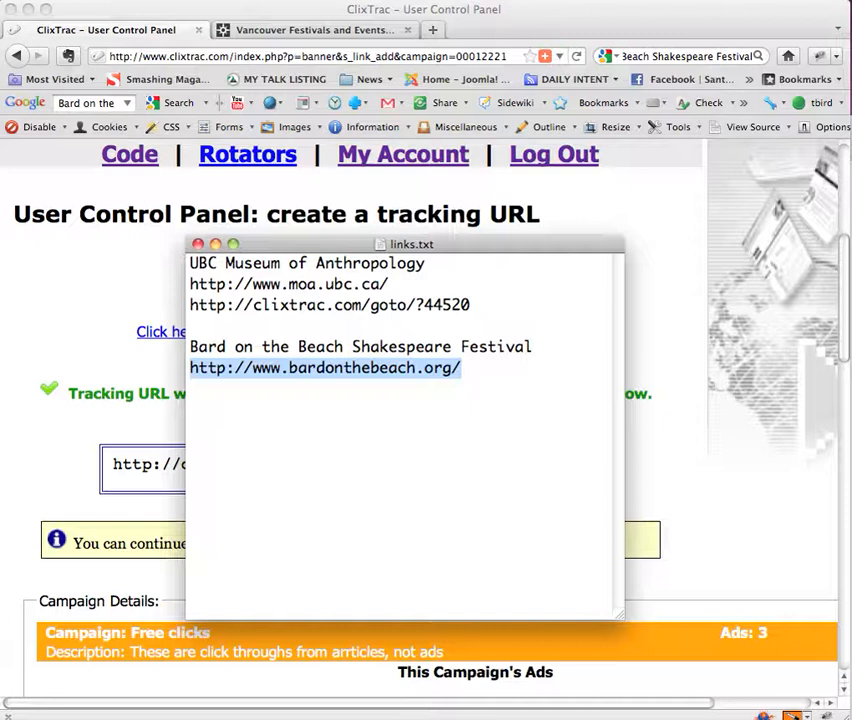
{"action": "left_click", "coordinate": [400, 450]}
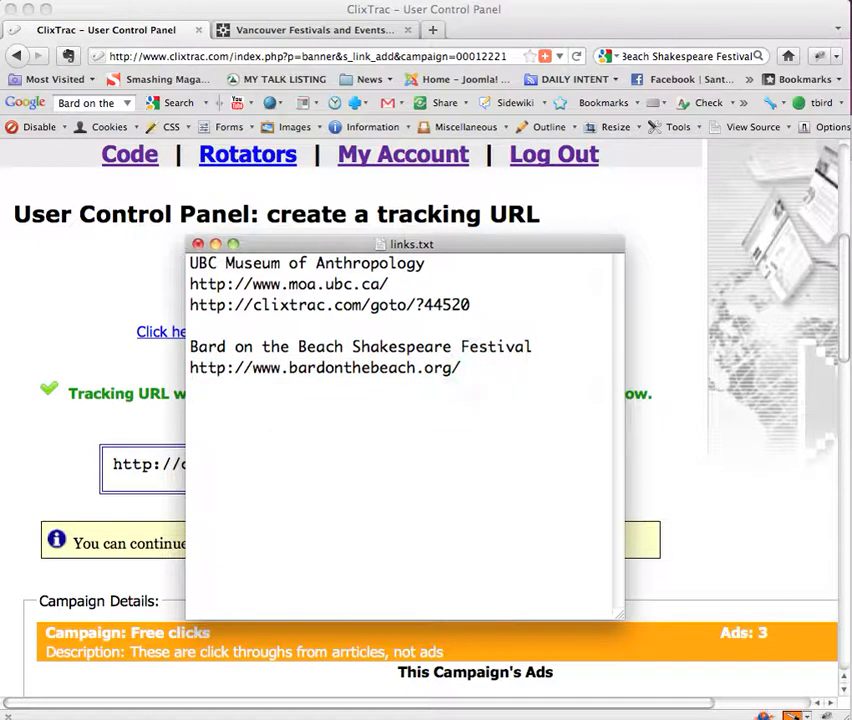
{"action": "type", "text": "http://clixtrac.com/goto/?44524"}
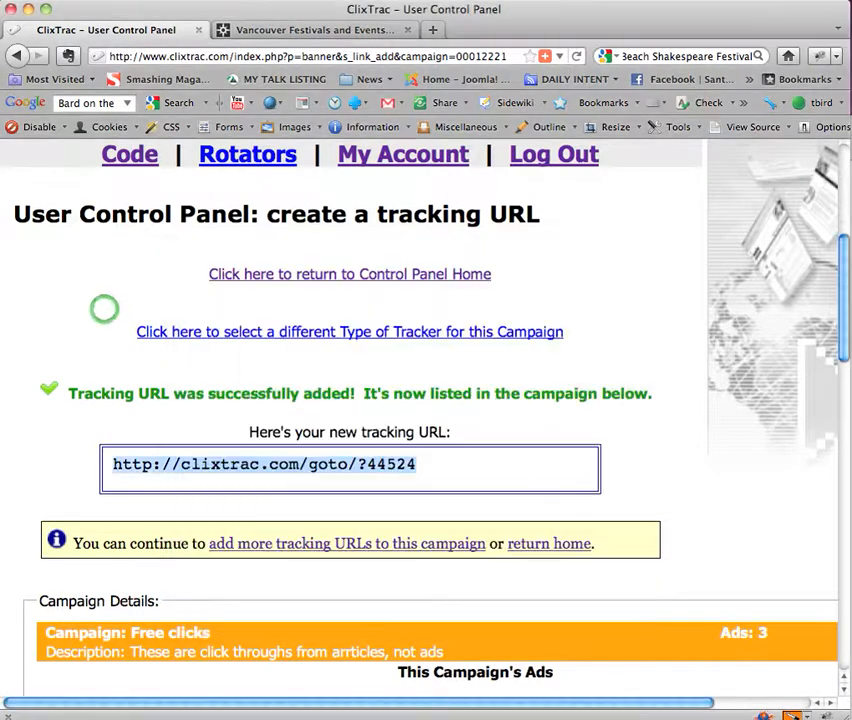
{"action": "left_click", "coordinate": [315, 29]}
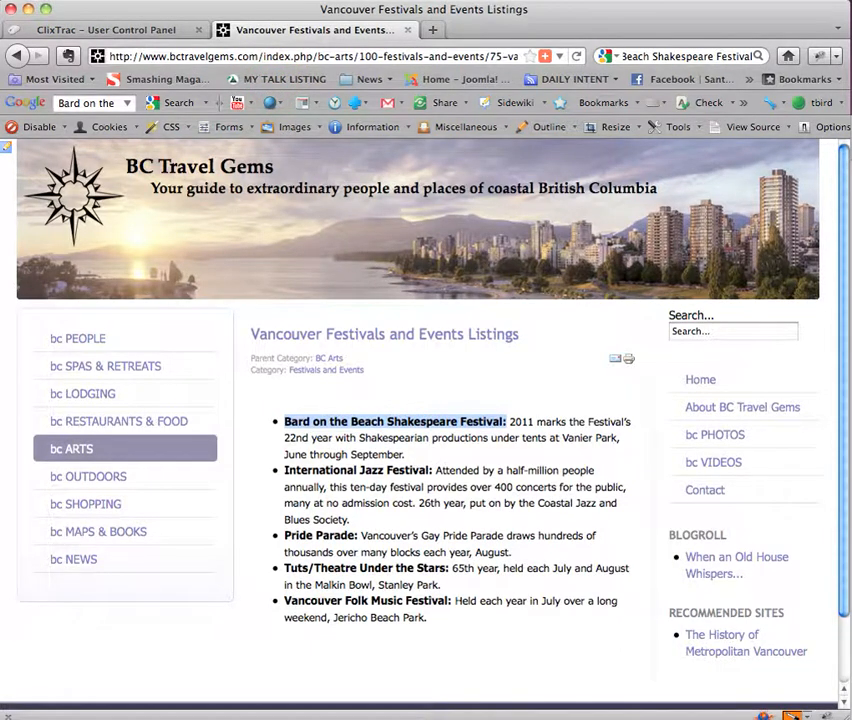
Log in to the BC Travel Gems Joomla site from the footer link with saved credentials.
{"action": "scroll", "scroll_direction": "down", "scroll_amount": 3}
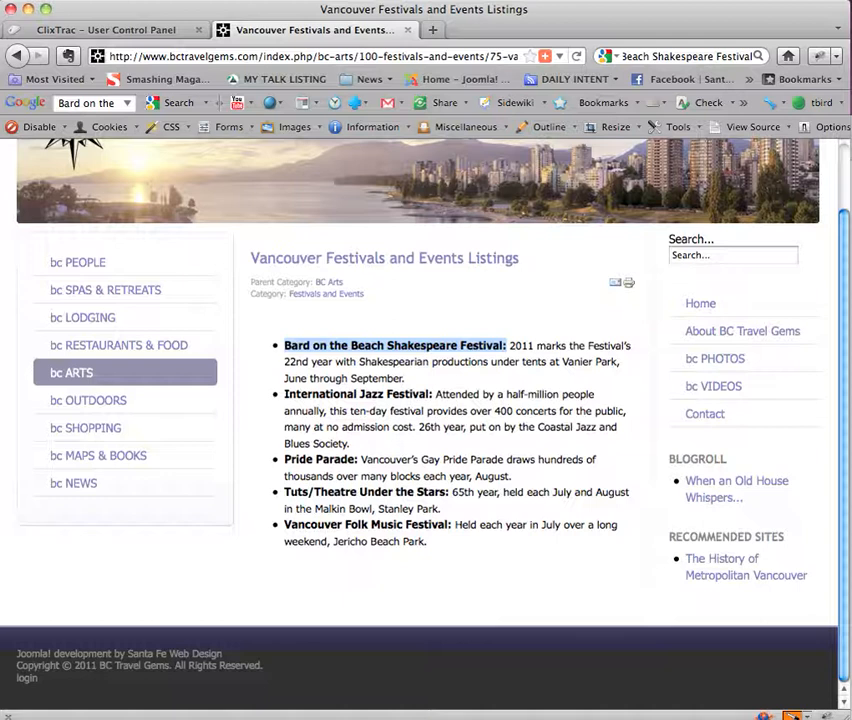
{"action": "mouse_move", "coordinate": [27, 678]}
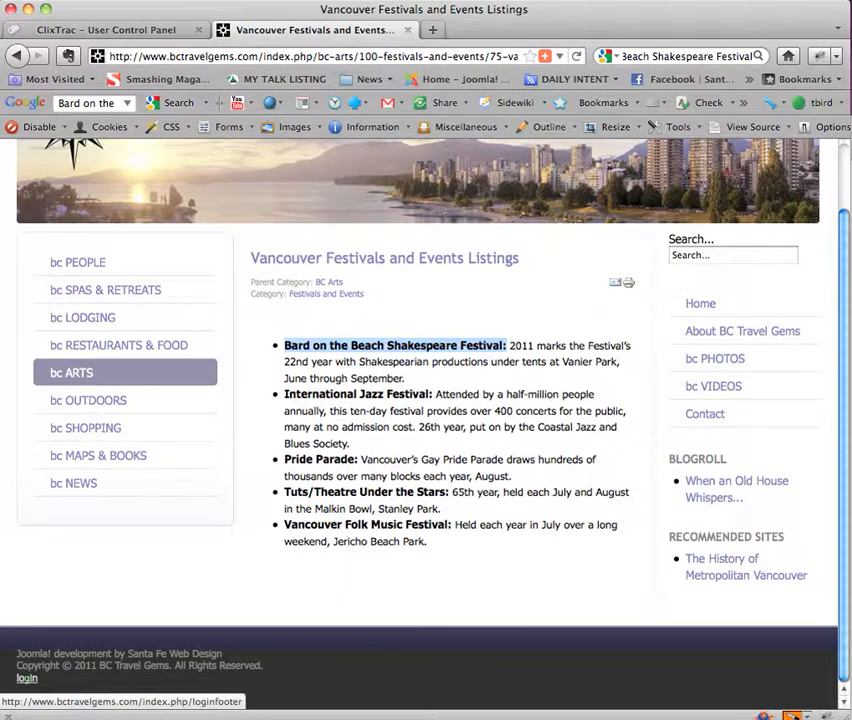
{"action": "left_click", "coordinate": [27, 678]}
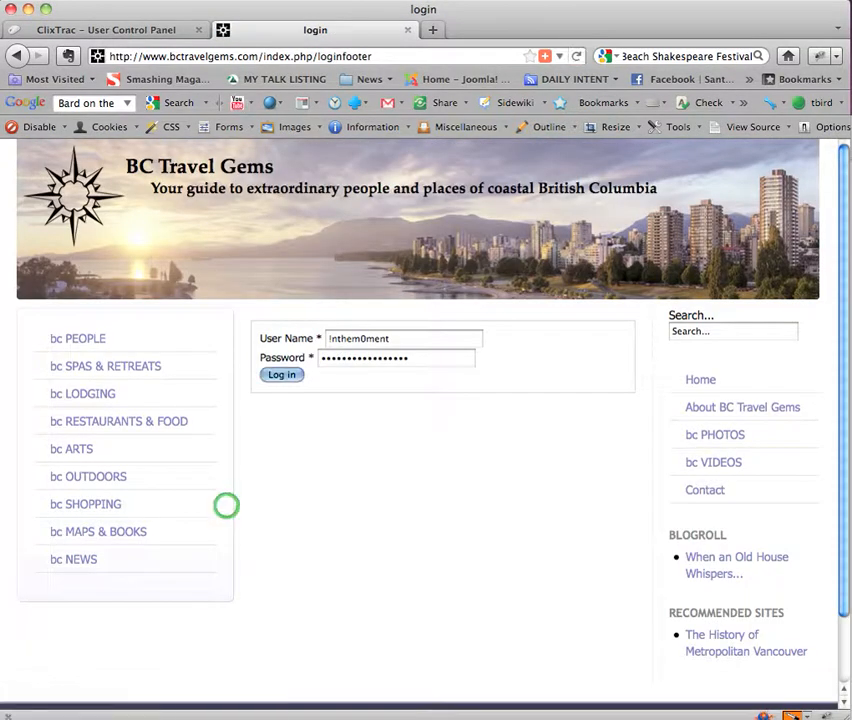
{"action": "left_click", "coordinate": [281, 374]}
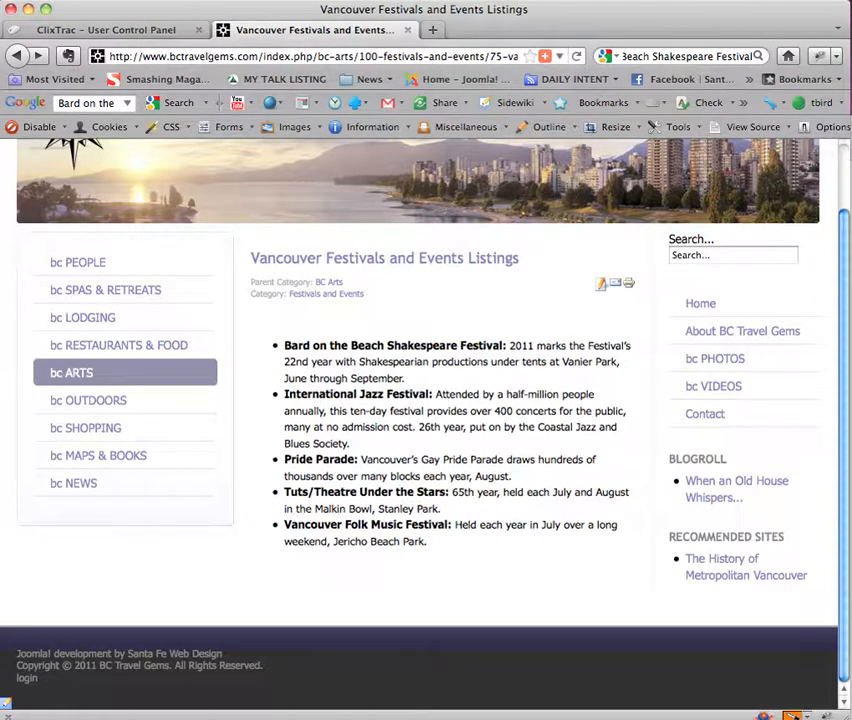
{"action": "mouse_move", "coordinate": [601, 284]}
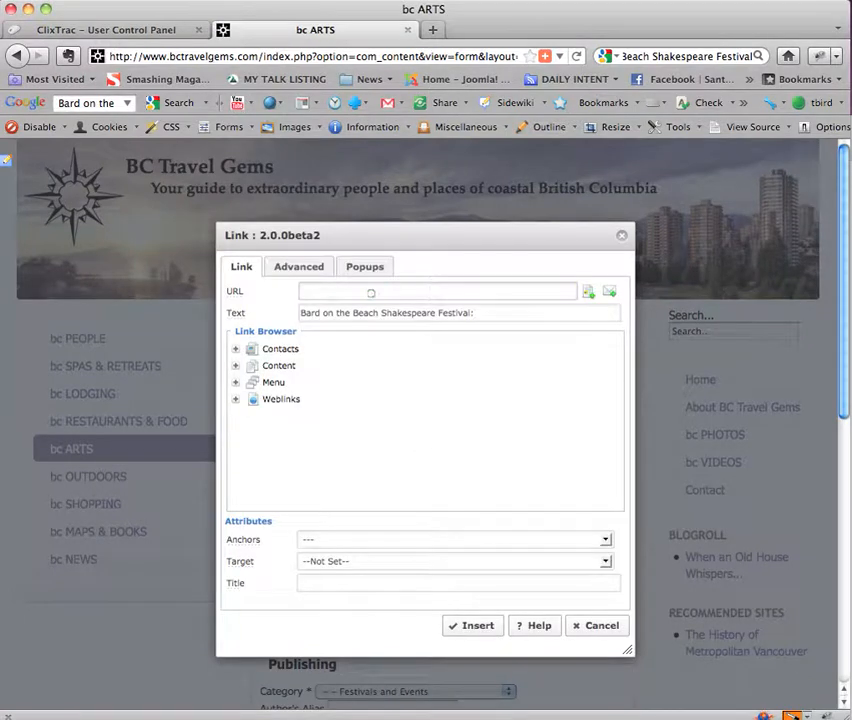
Paste clixtrac.com/goto/?44524 as the link URL and set its target to open in a new window.
{"action": "right_click", "coordinate": [437, 290]}
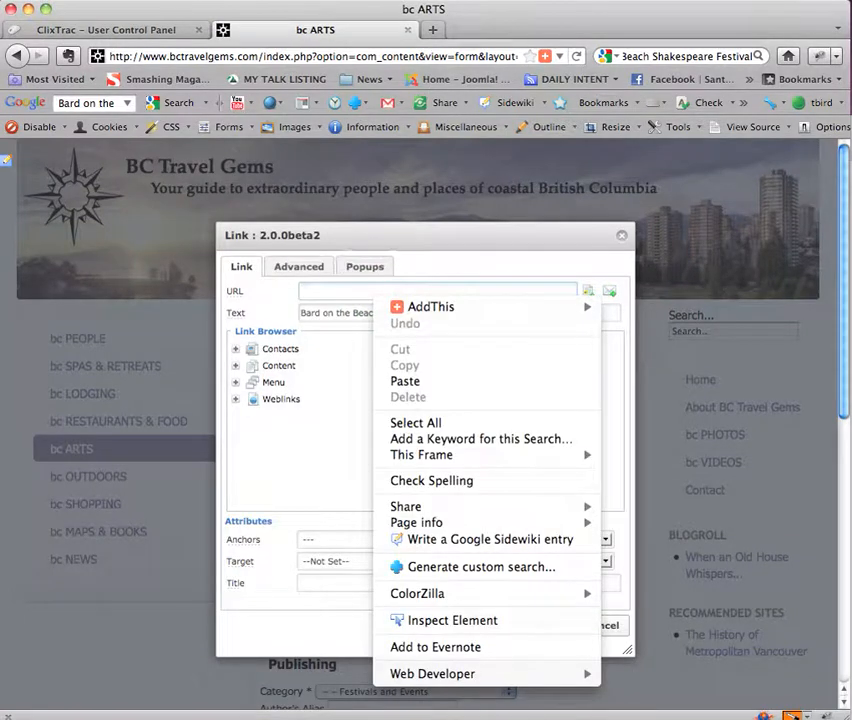
{"action": "left_click", "coordinate": [405, 381]}
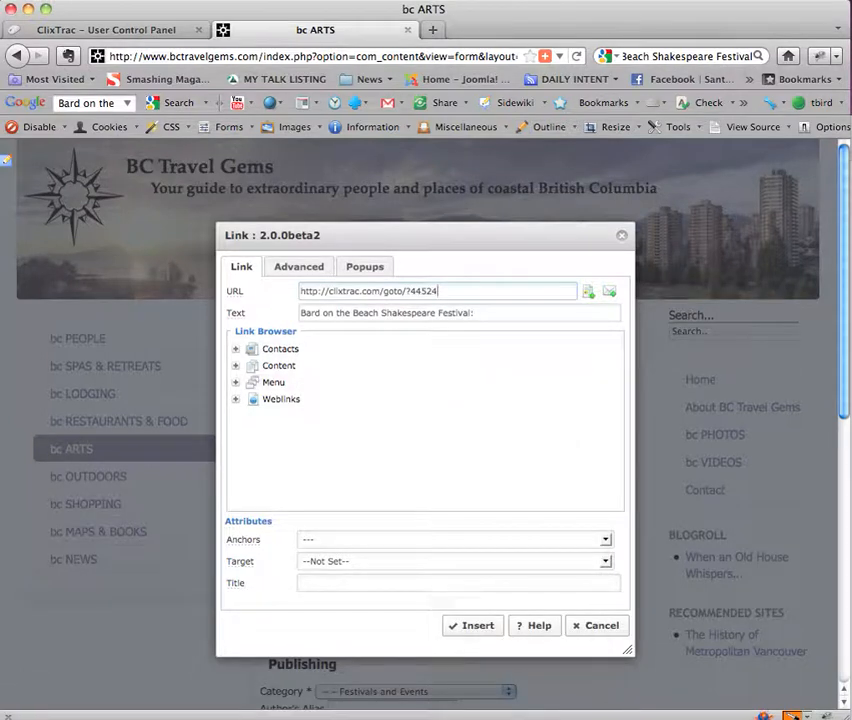
{"action": "triple_click", "coordinate": [435, 291]}
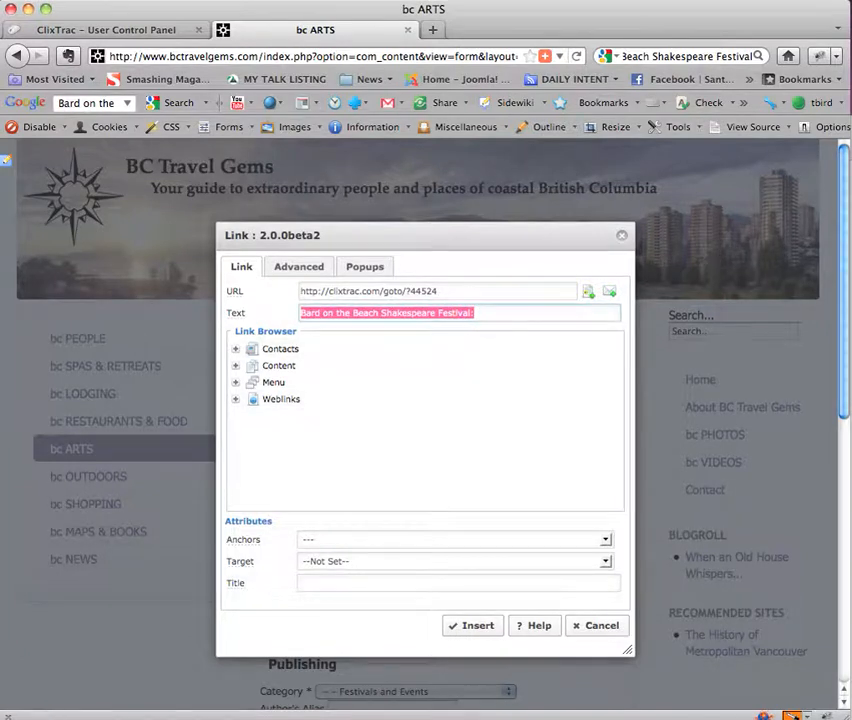
{"action": "mouse_move", "coordinate": [240, 561]}
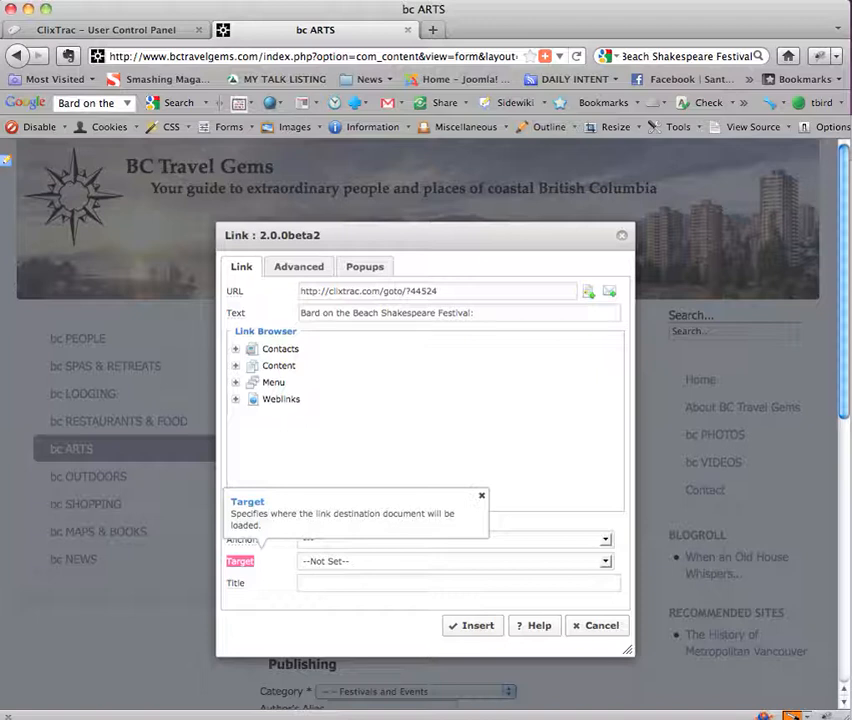
{"action": "left_click", "coordinate": [600, 561]}
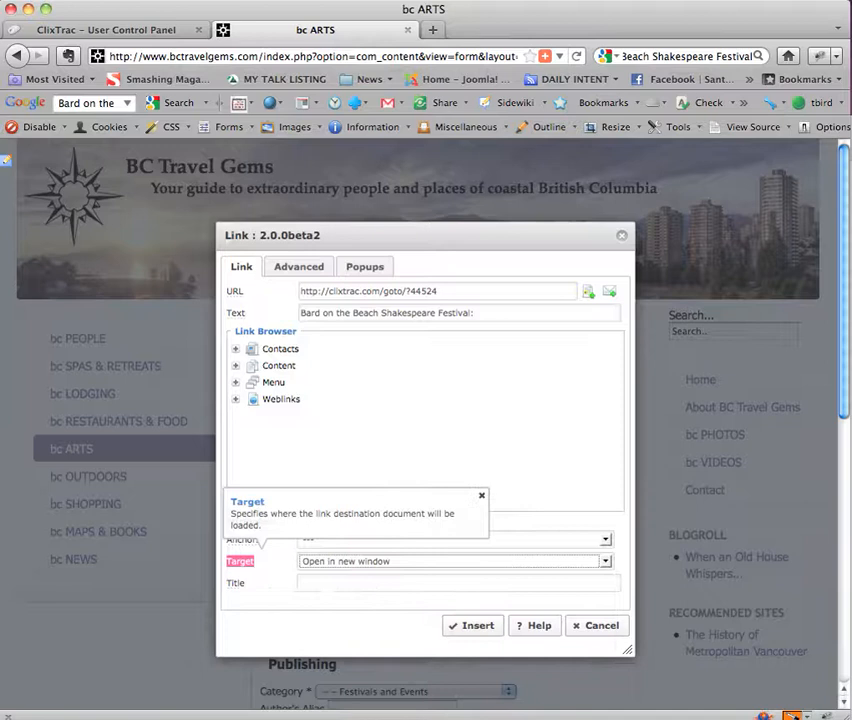
{"action": "left_click", "coordinate": [455, 582]}
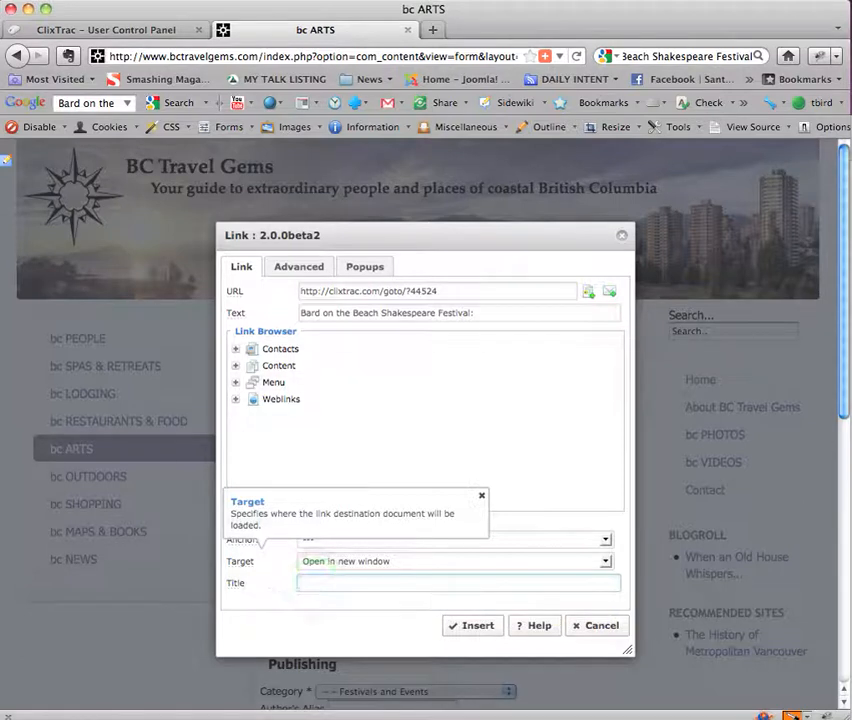
Title the link 'Visit the Bard on the Beach Shakespeare Festival website, Close the new…'.
{"action": "left_click", "coordinate": [459, 313]}
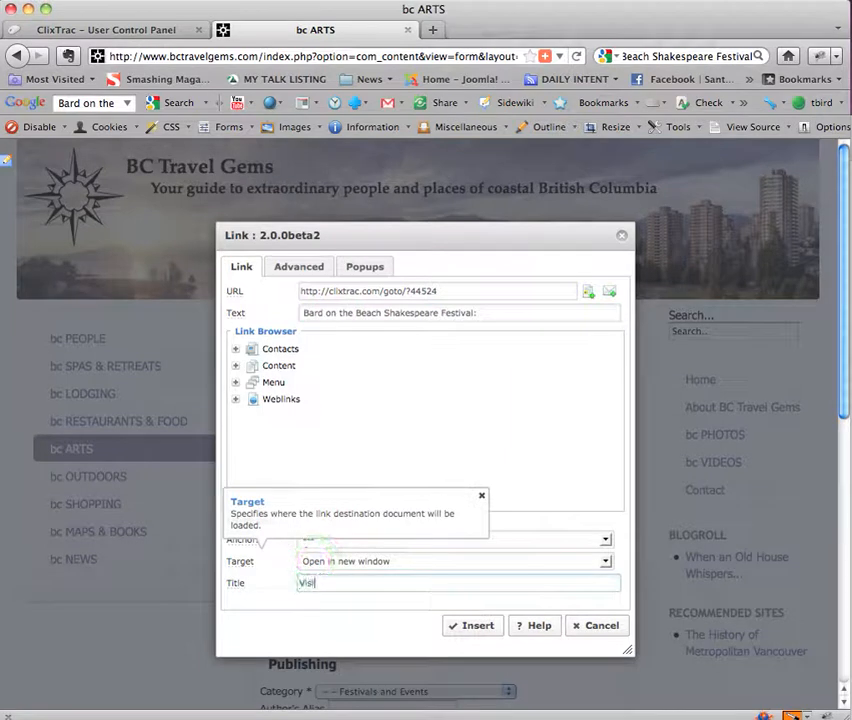
{"action": "type", "text": "Visit the"}
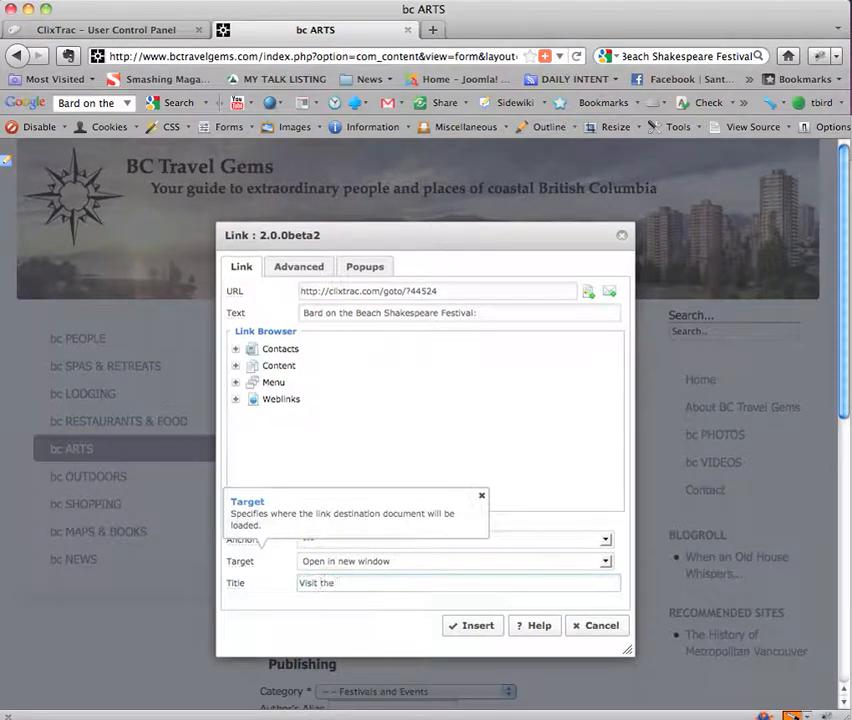
{"action": "type", "text": "Bard on the Beach Shakespeare Festival:"}
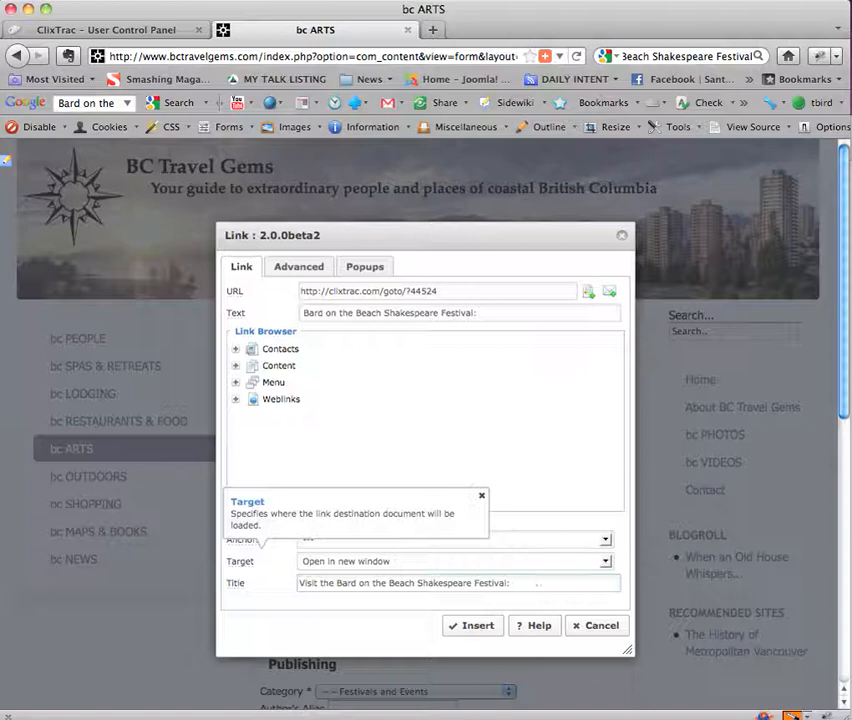
{"action": "type", "text": "websit"}
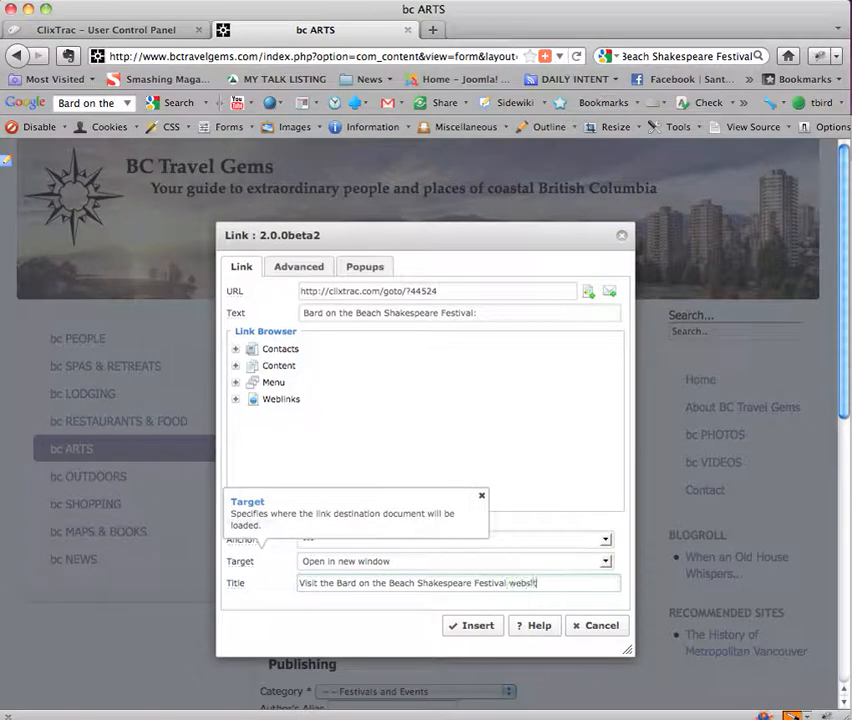
{"action": "type", "text": ","}
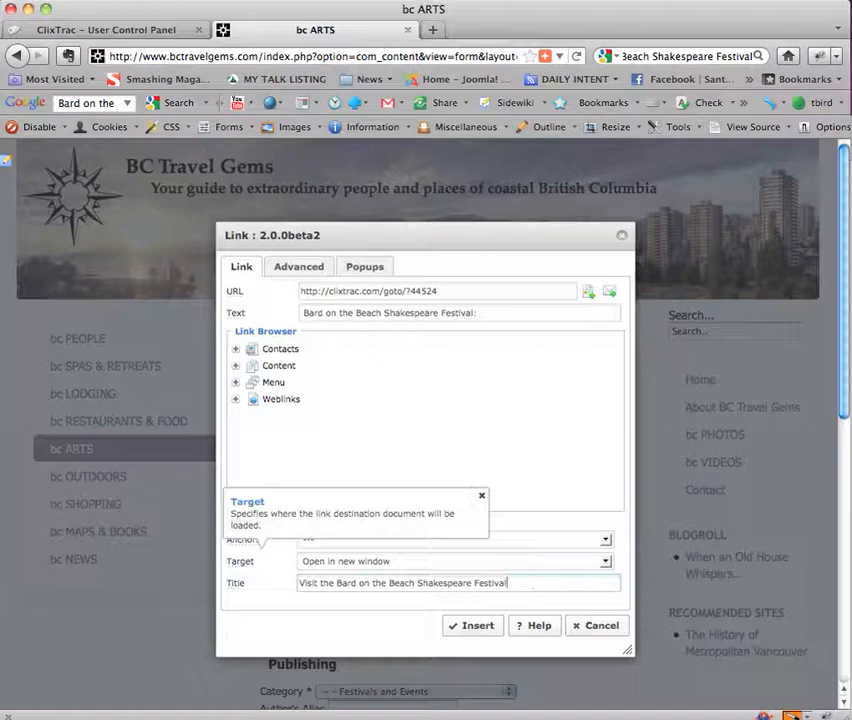
{"action": "type", "text": "Cl"}
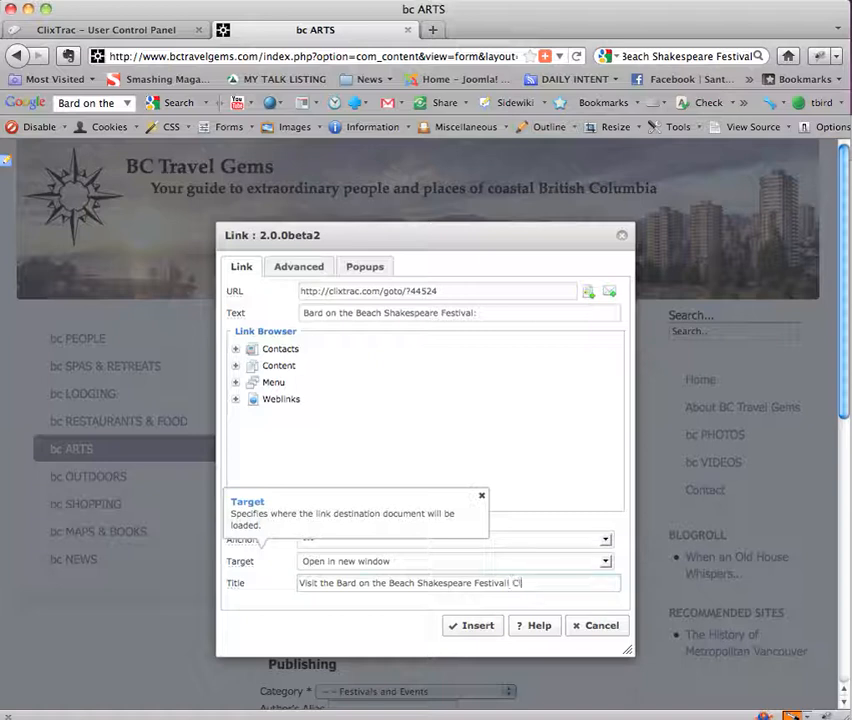
{"action": "type", "text": "Close the new"}
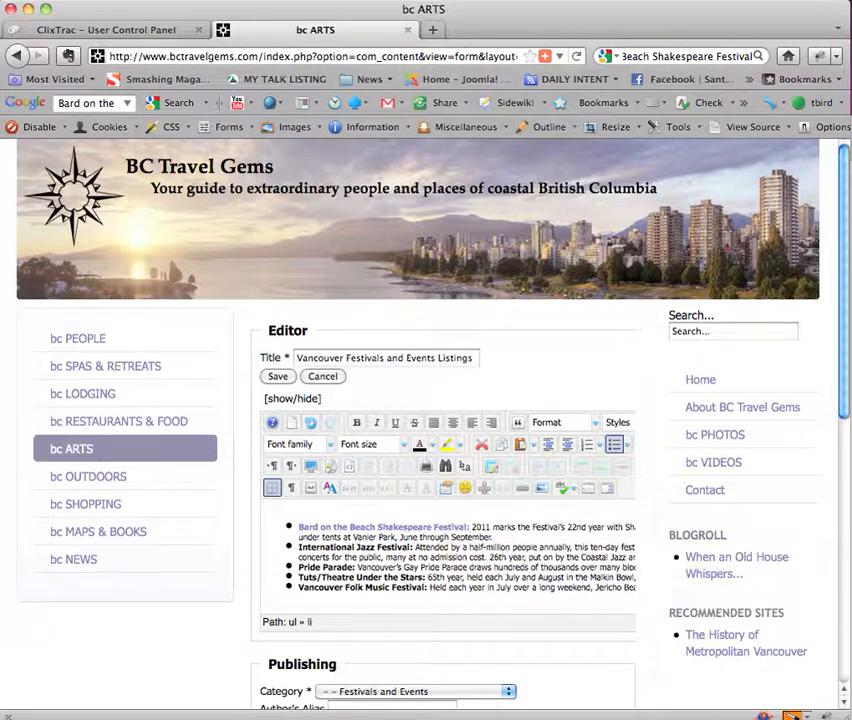
Save the festivals article with the linked Bard on the Beach name and go to the footer login link.
{"action": "left_click", "coordinate": [278, 376]}
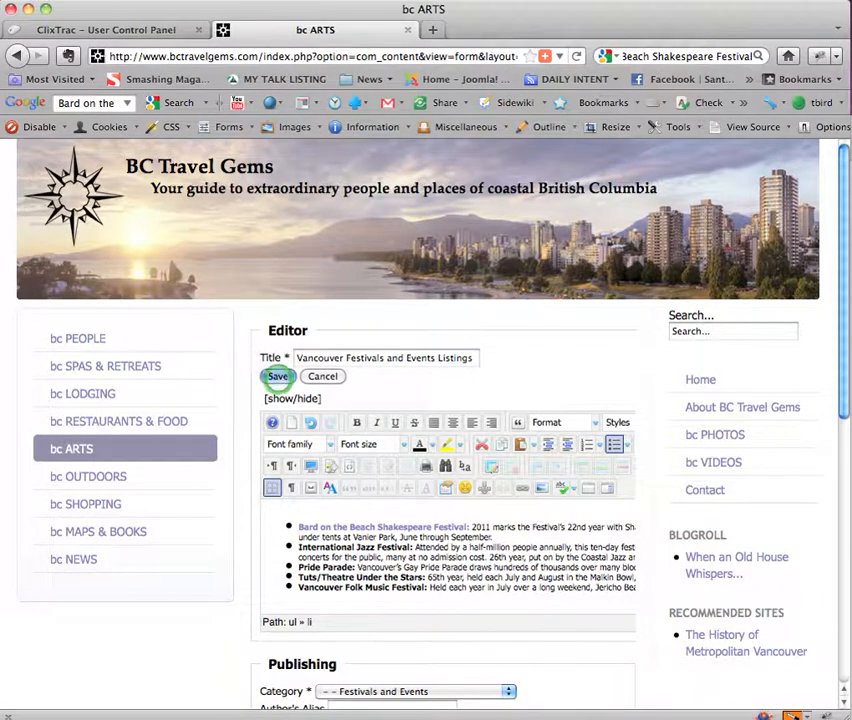
{"action": "left_click", "coordinate": [277, 376]}
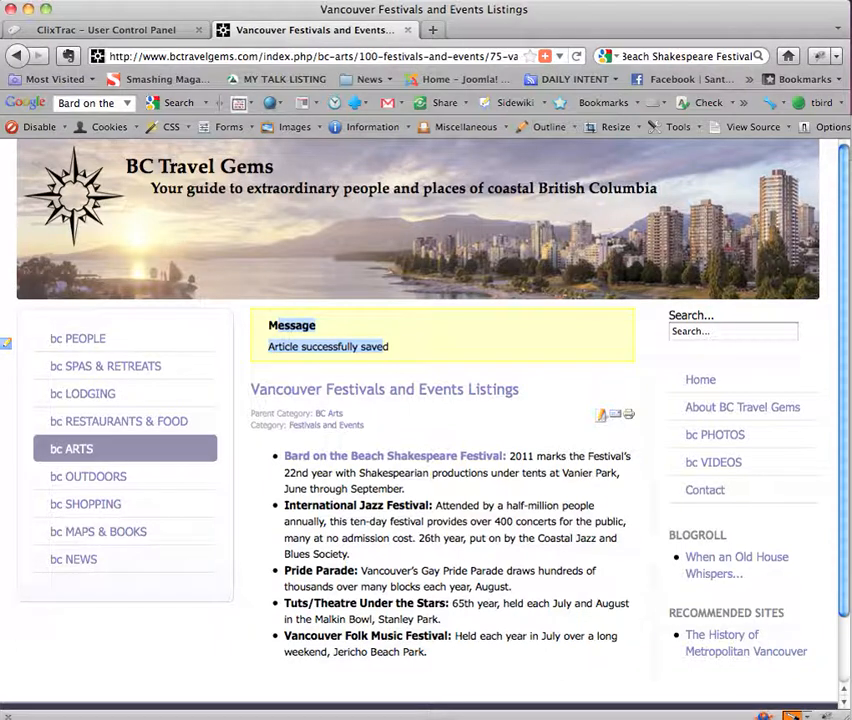
{"action": "scroll", "scroll_direction": "down", "scroll_amount": 3}
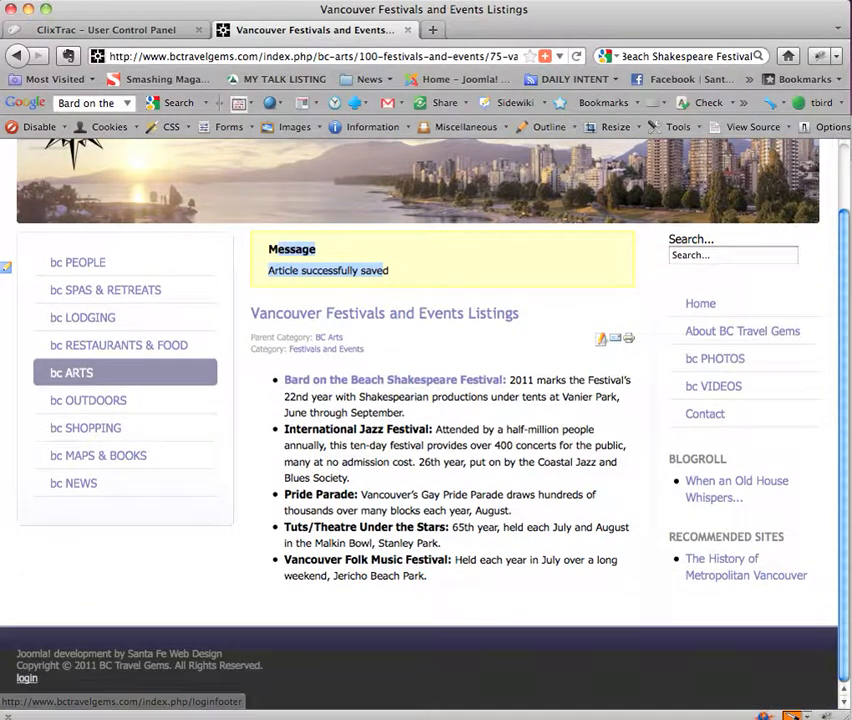
{"action": "left_click", "coordinate": [27, 678]}
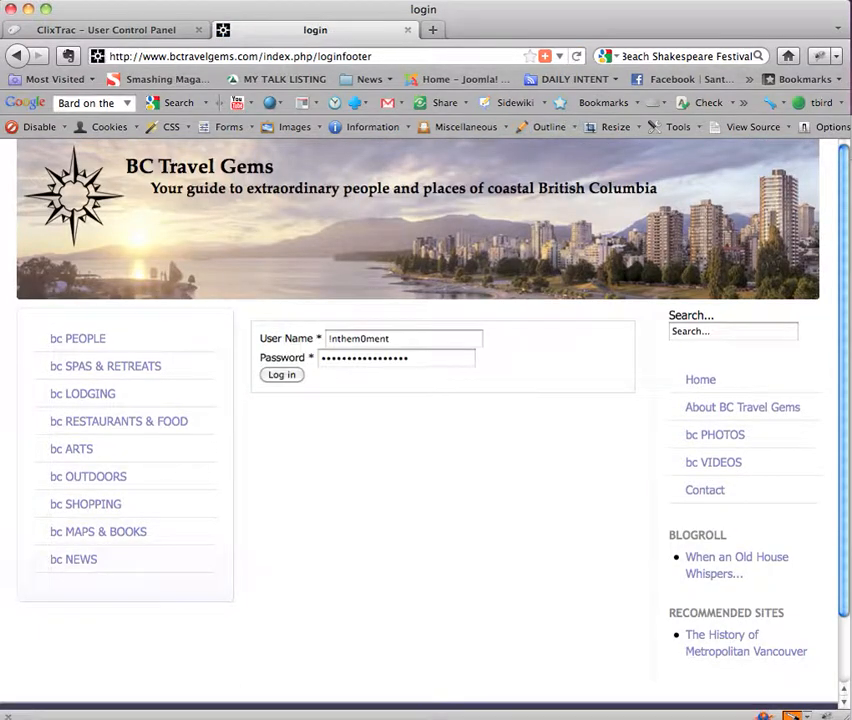
Reload the public article, follow the Bard on the Beach link into its new tab, close it and return to ClixTrac.
{"action": "left_click", "coordinate": [281, 374]}
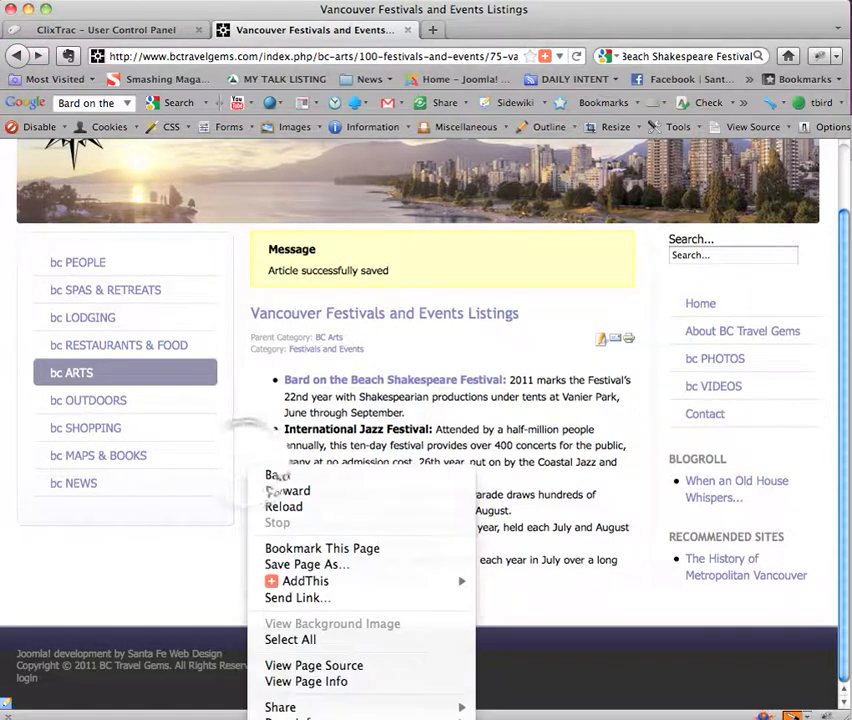
{"action": "left_click", "coordinate": [284, 506]}
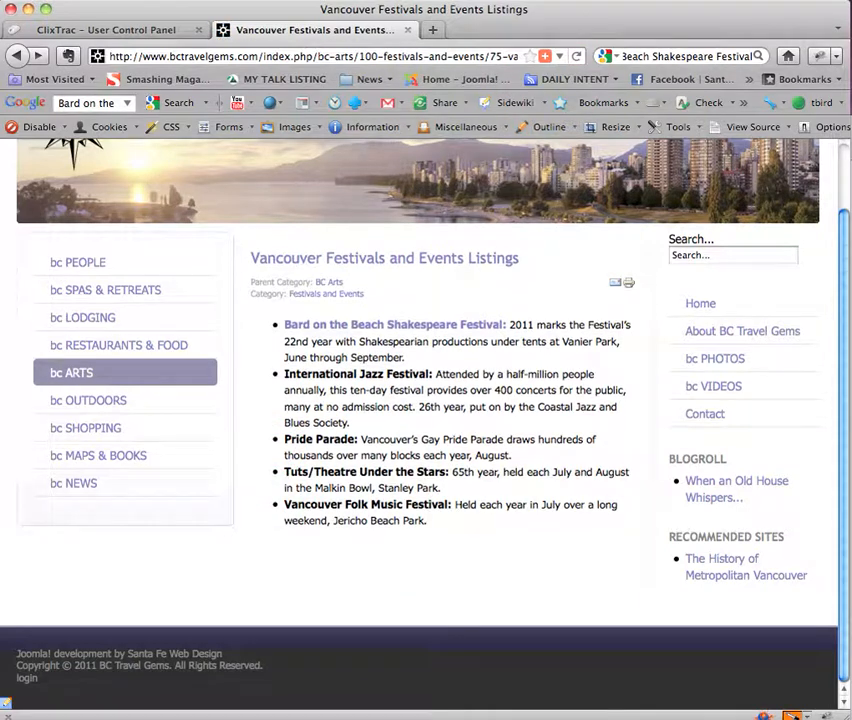
{"action": "mouse_move", "coordinate": [394, 324]}
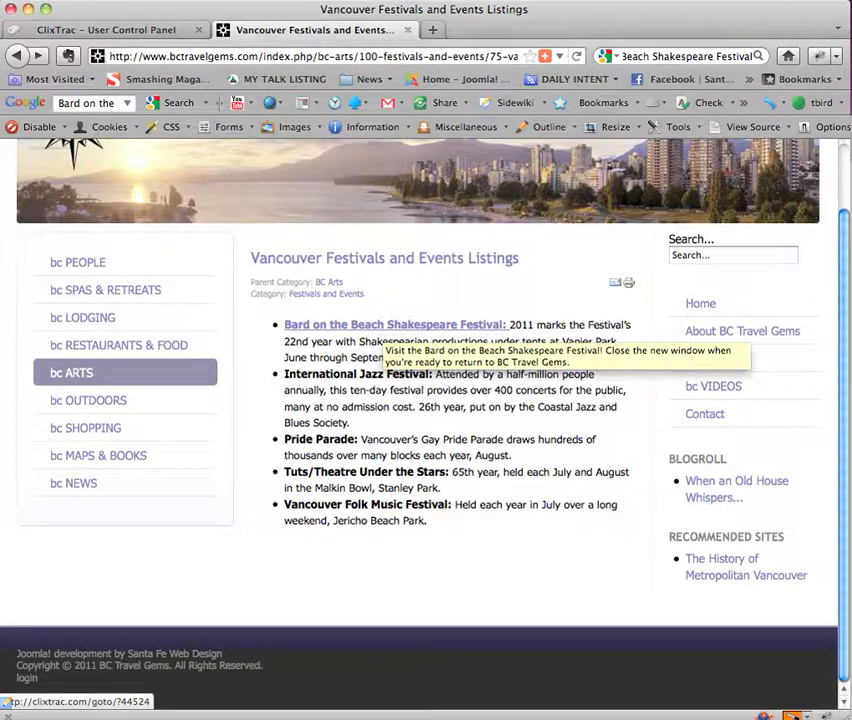
{"action": "left_click", "coordinate": [394, 324]}
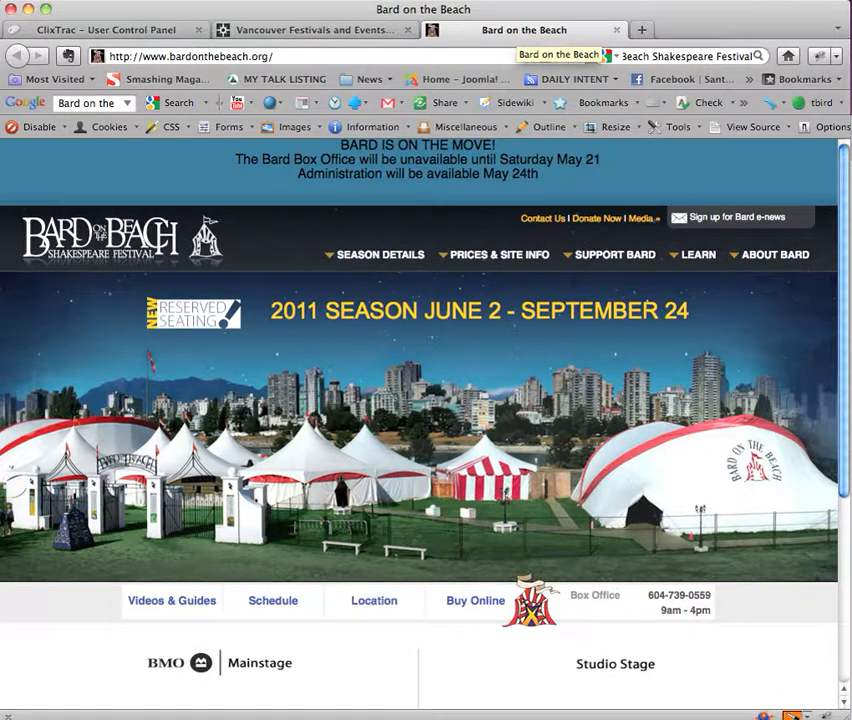
{"action": "left_click", "coordinate": [315, 29]}
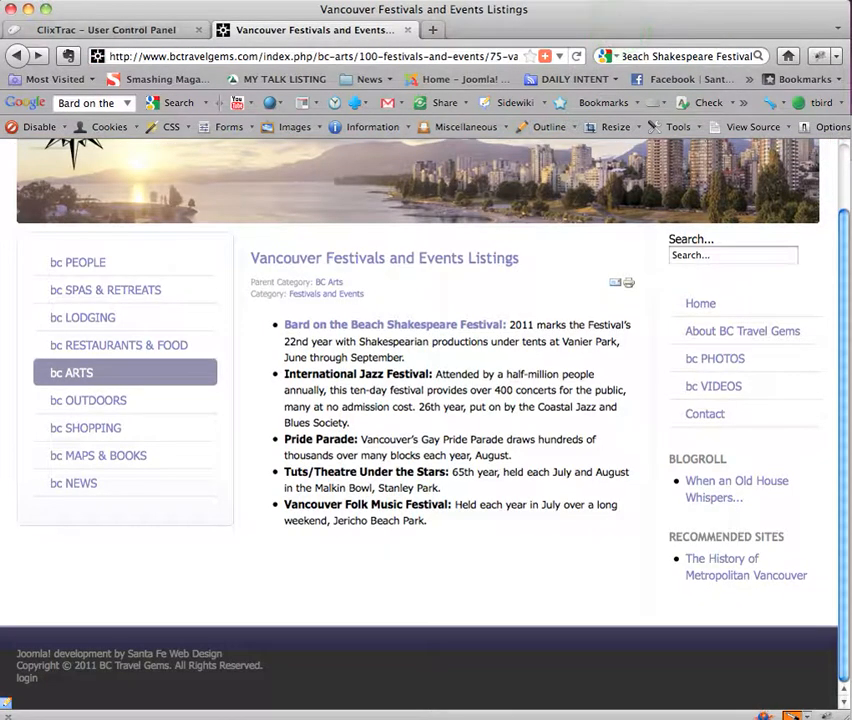
{"action": "left_click", "coordinate": [105, 29]}
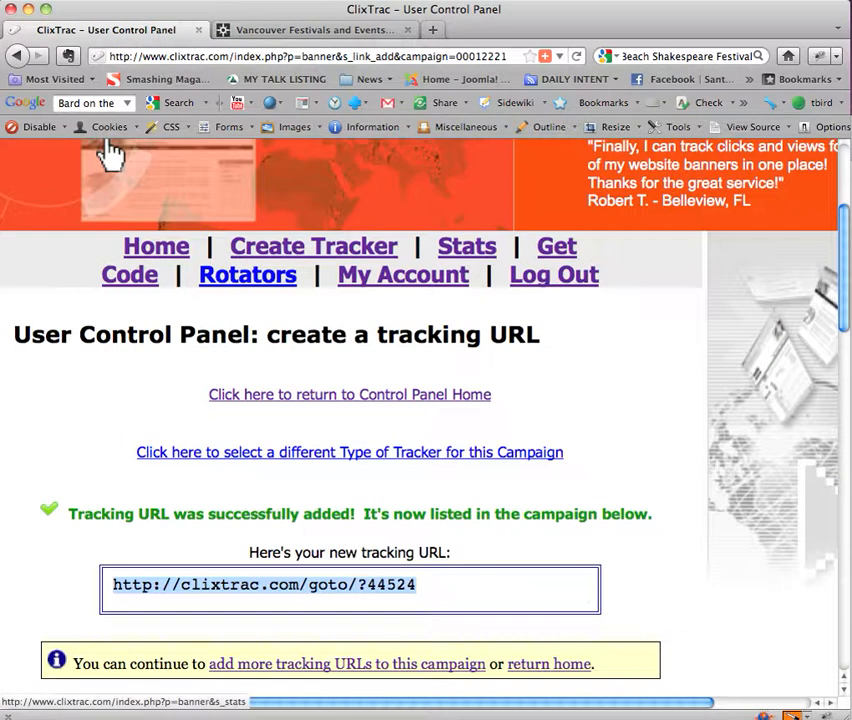
Show Daily Stats for the Free clicks campaign for Today.
{"action": "left_click", "coordinate": [466, 246]}
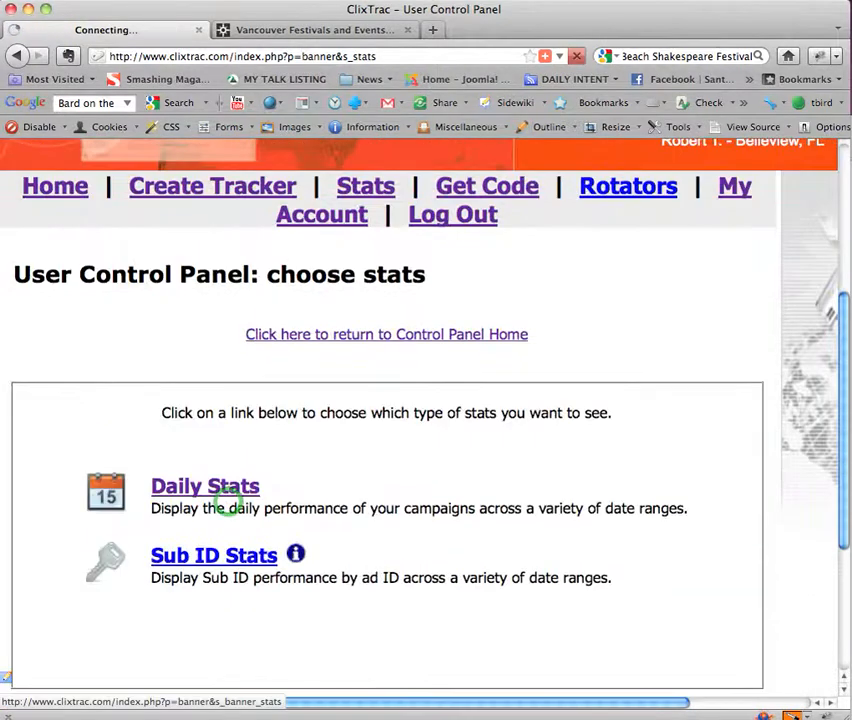
{"action": "left_click", "coordinate": [204, 486]}
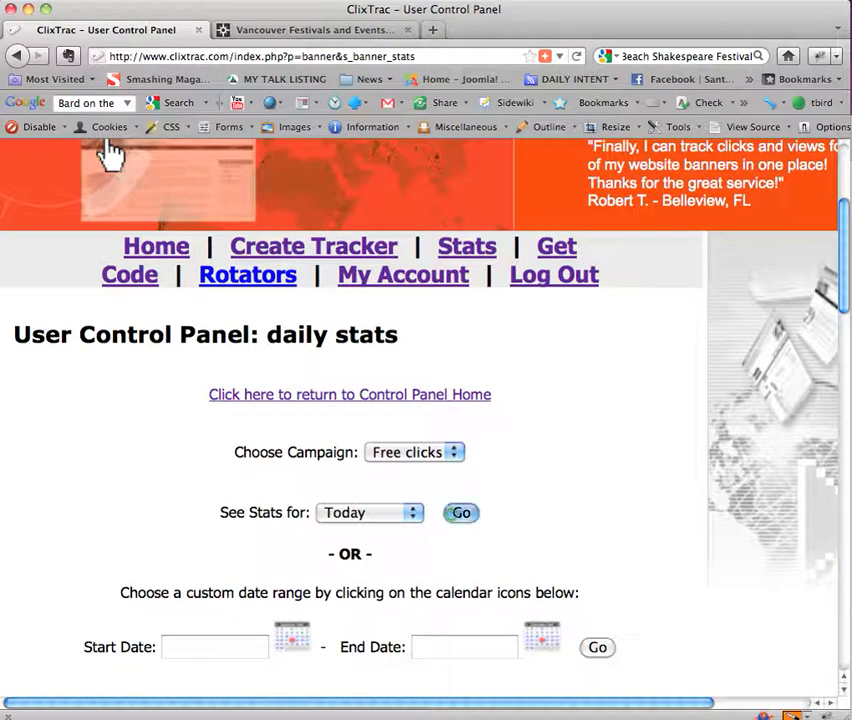
{"action": "left_click", "coordinate": [414, 452]}
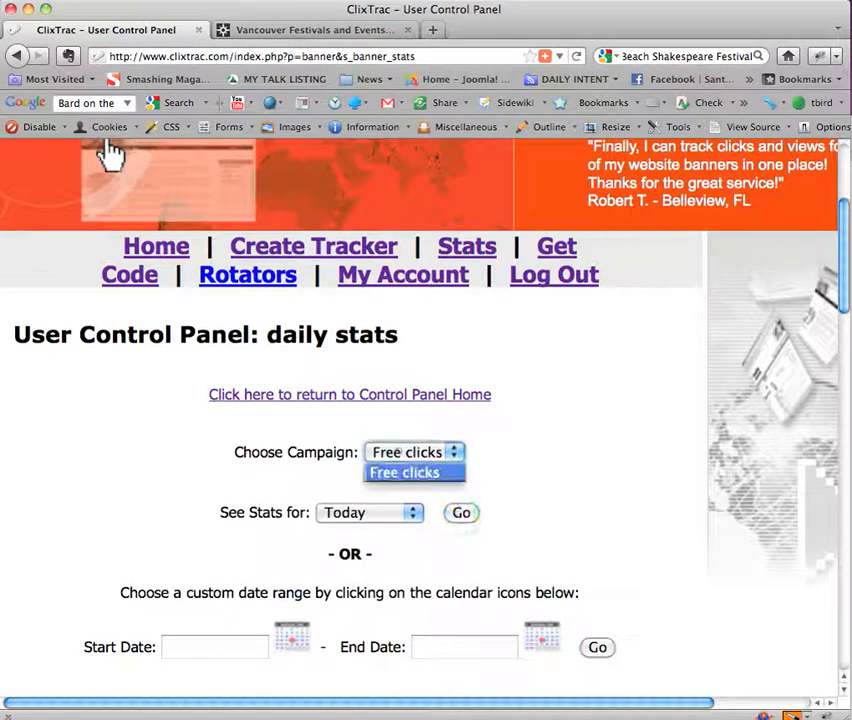
{"action": "left_click", "coordinate": [461, 512]}
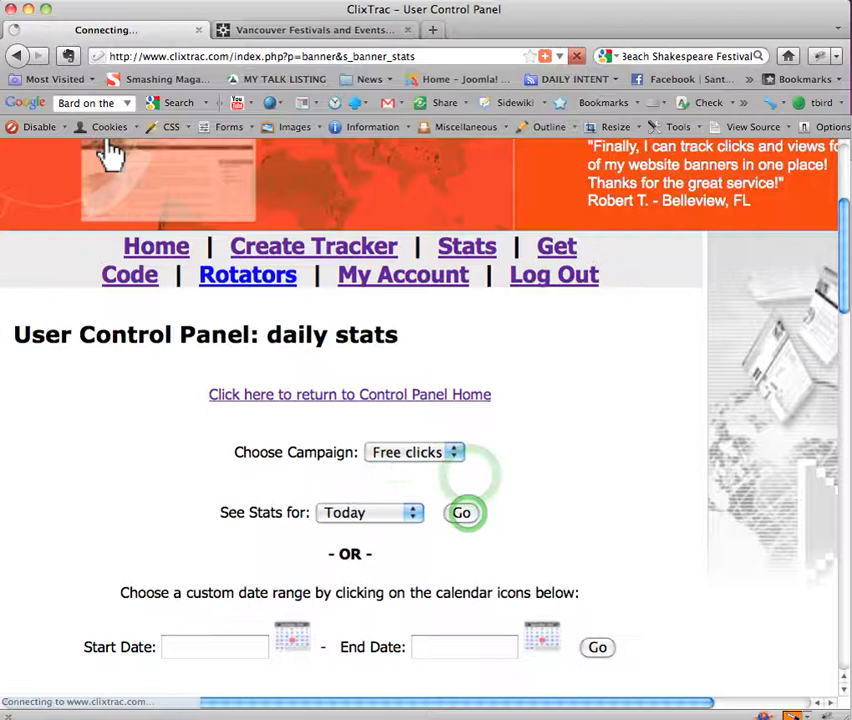
{"action": "left_click", "coordinate": [461, 512]}
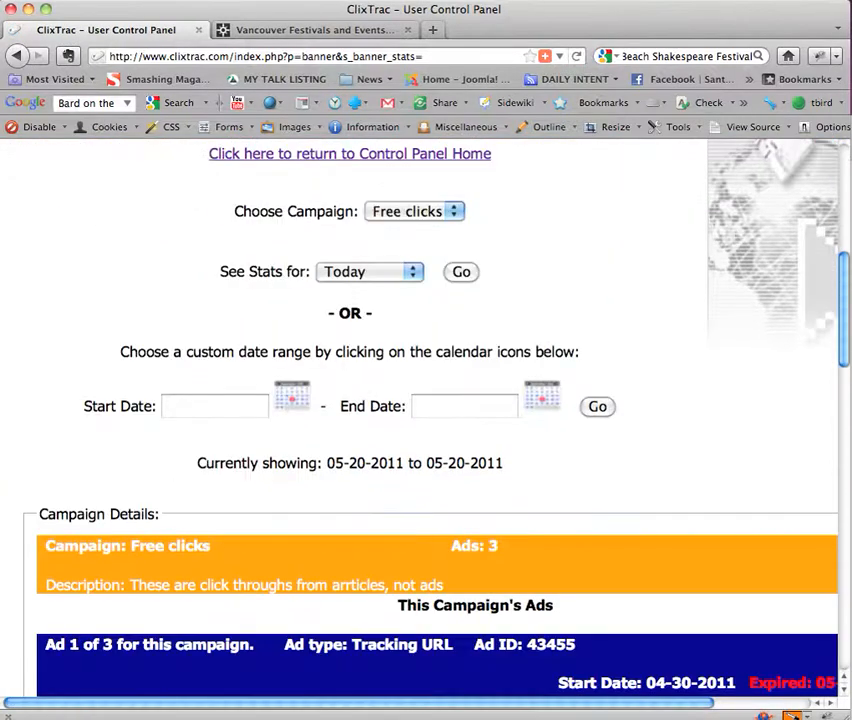
Confirm Ad 3 of 3, Bard on the Beach, shows Clicks: 1, then return to the Vancouver festivals page.
{"action": "scroll", "scroll_direction": "down", "scroll_amount": 3}
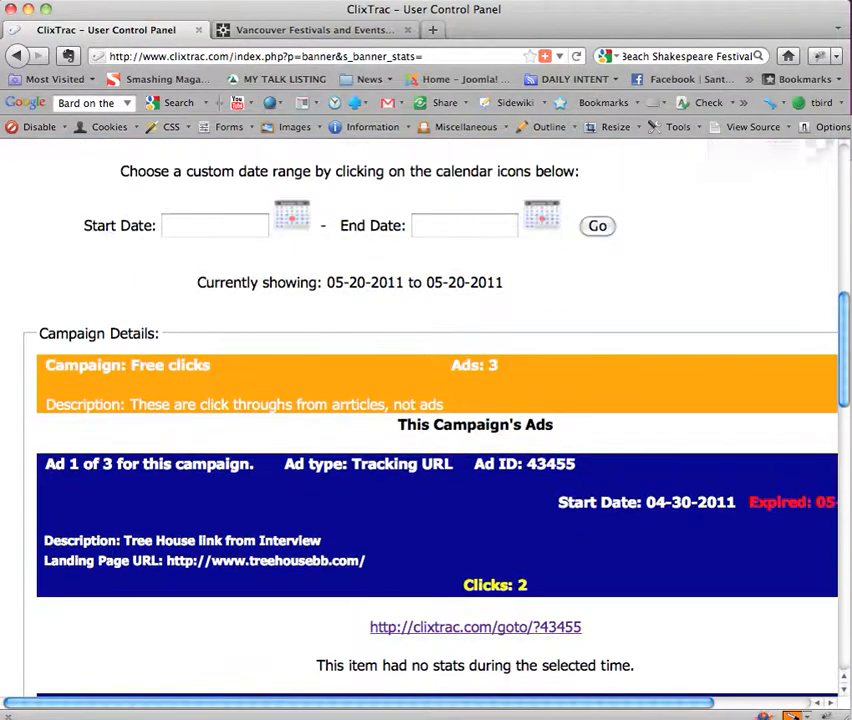
{"action": "scroll", "scroll_direction": "down", "scroll_amount": 3}
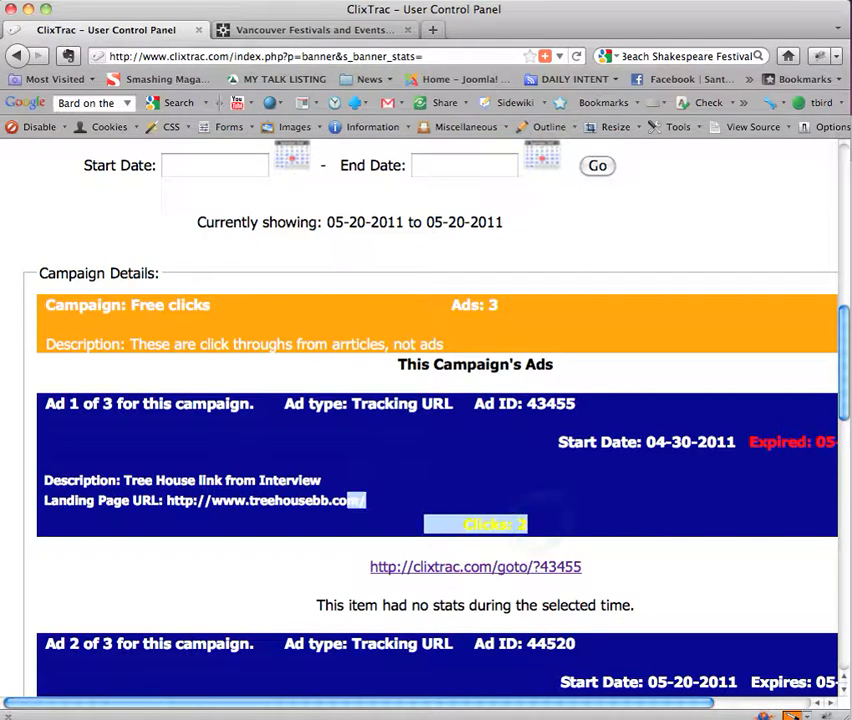
{"action": "scroll", "scroll_direction": "down", "scroll_amount": 3}
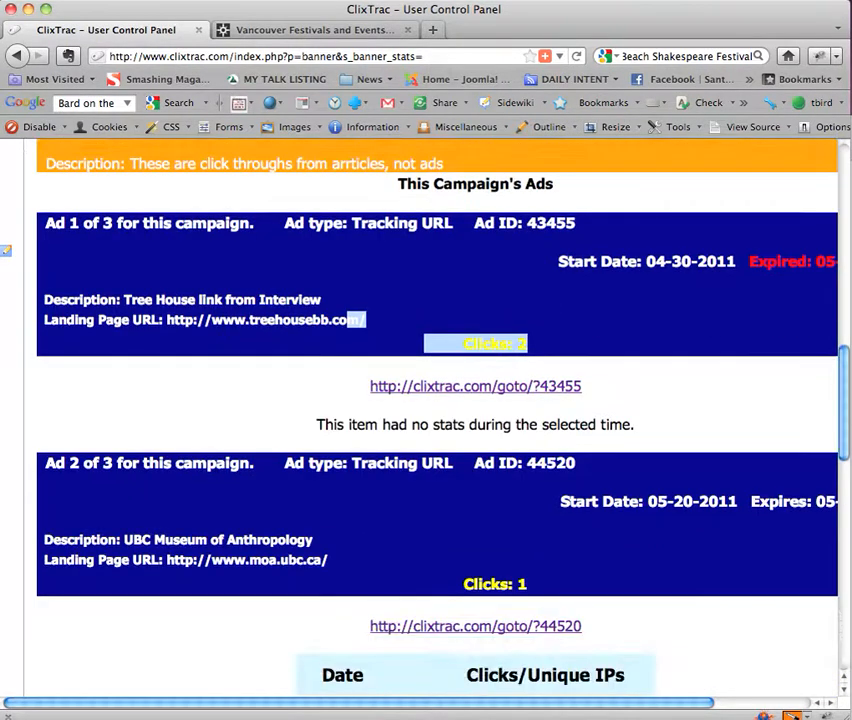
{"action": "scroll", "scroll_direction": "down", "scroll_amount": 3}
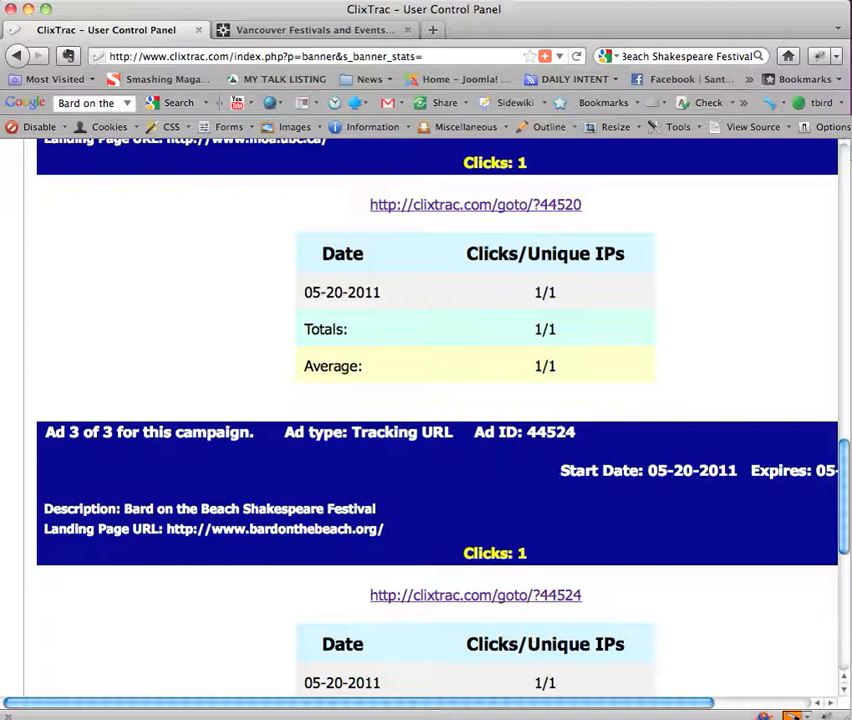
{"action": "scroll", "scroll_direction": "up", "scroll_amount": 3}
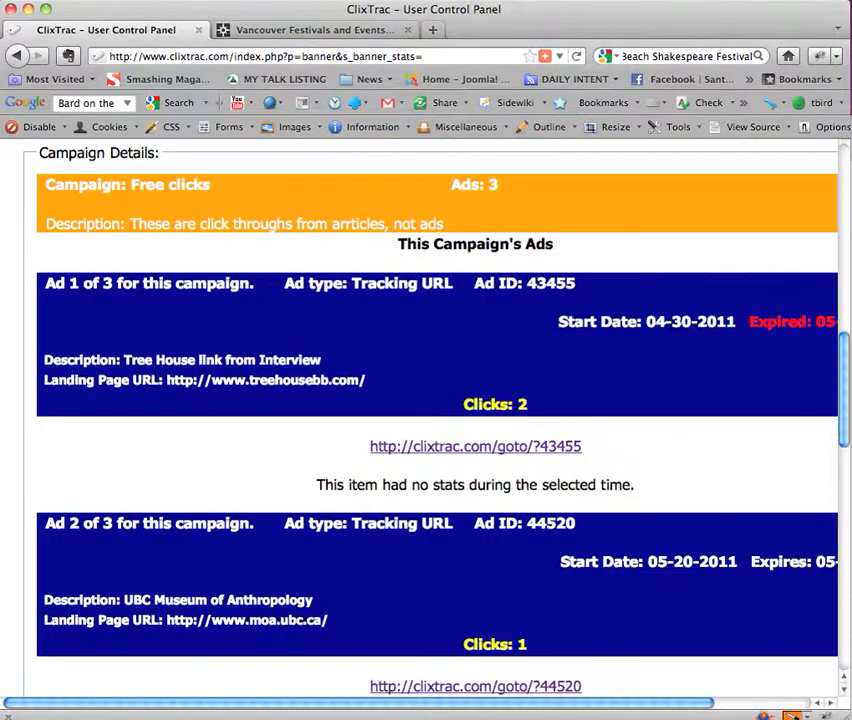
{"action": "scroll", "scroll_direction": "up", "scroll_amount": 3}
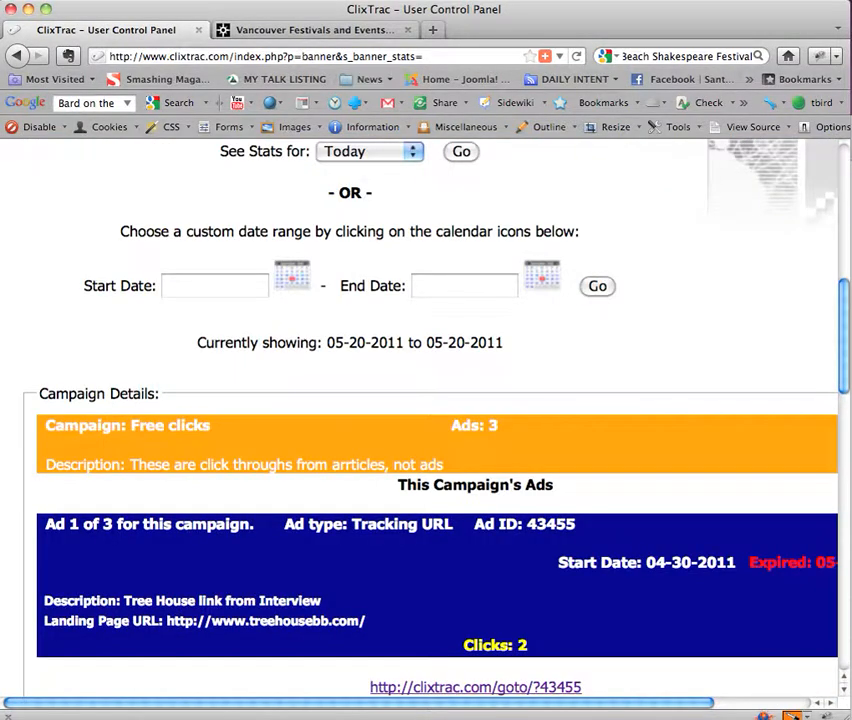
{"action": "left_click", "coordinate": [315, 29]}
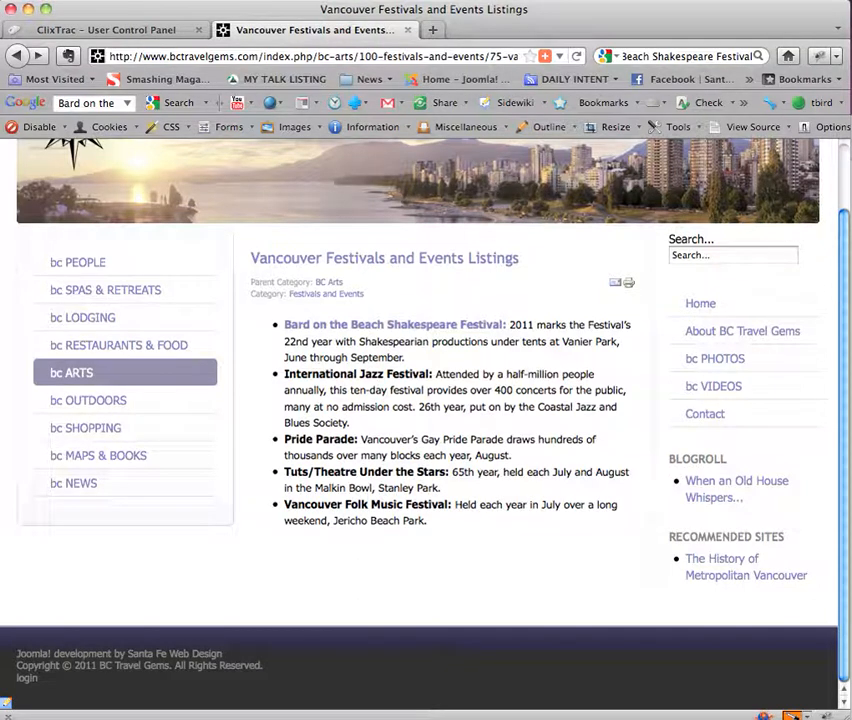
{"action": "double_click", "coordinate": [393, 341]}
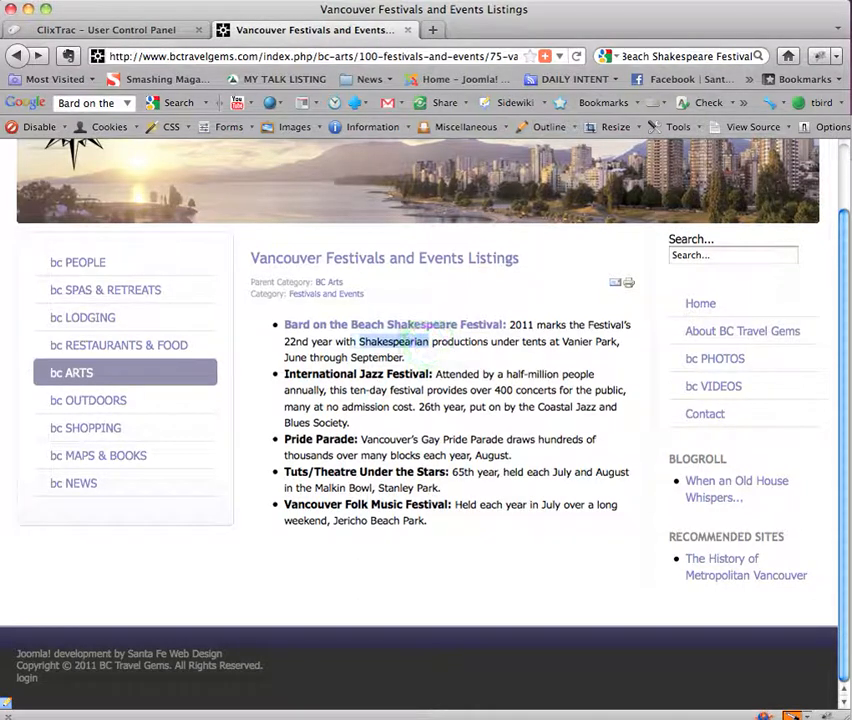